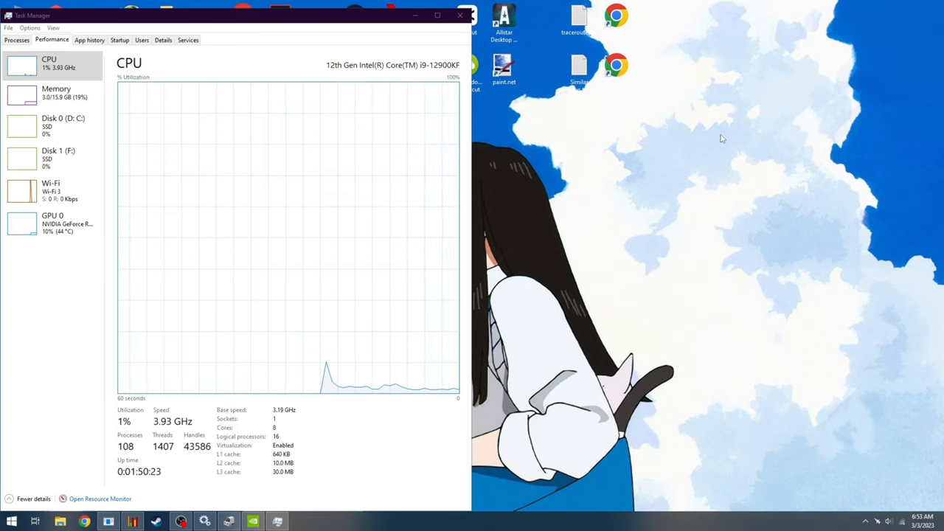
{"action": "mouse_move", "coordinate": [443, 107]}
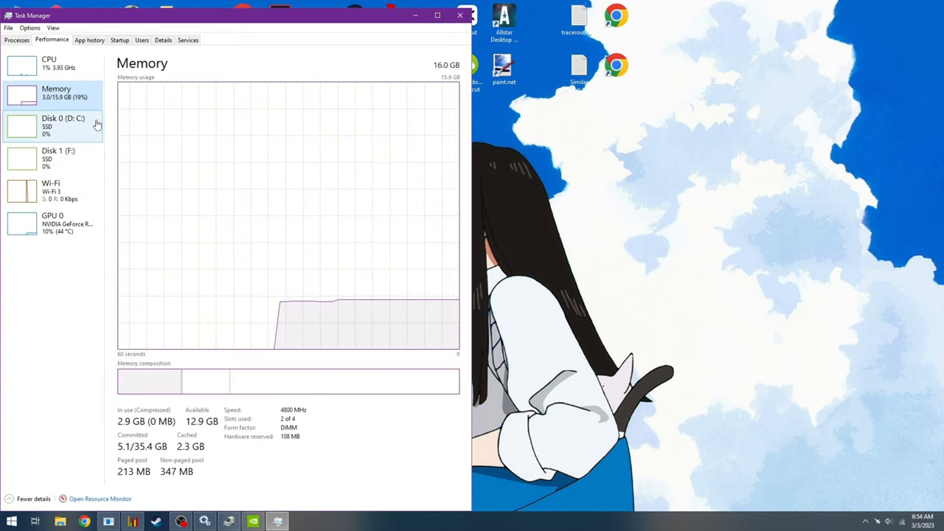
{"action": "mouse_move", "coordinate": [77, 79]}
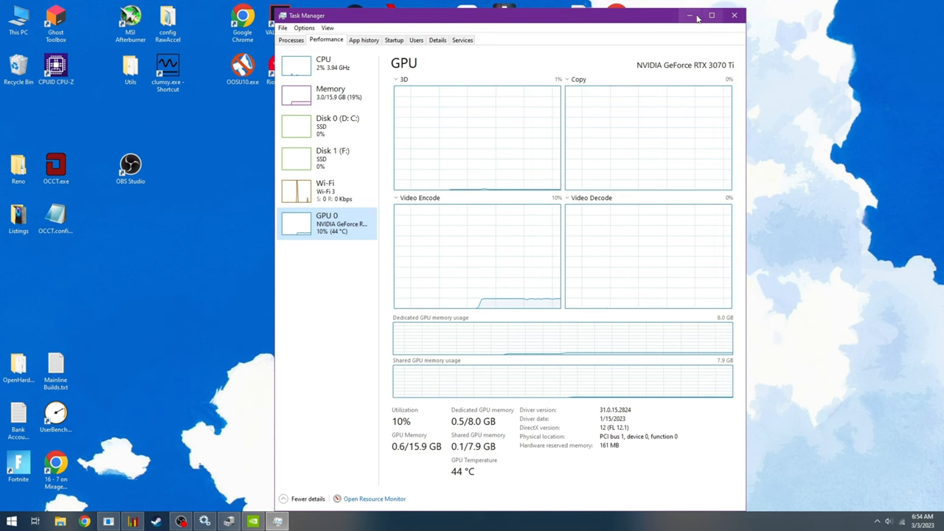
Close Task Manager after reviewing the CPU, memory and GPU graphs
{"action": "left_click", "coordinate": [735, 15]}
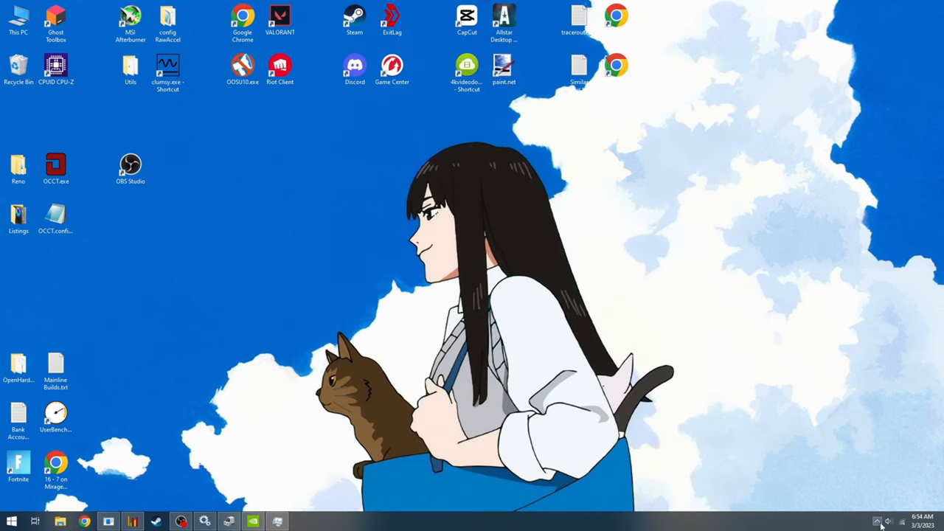
Set anisotropic sample optimization to Off in NVIDIA Control Panel's global 3D settings
{"action": "left_click", "coordinate": [12, 522]}
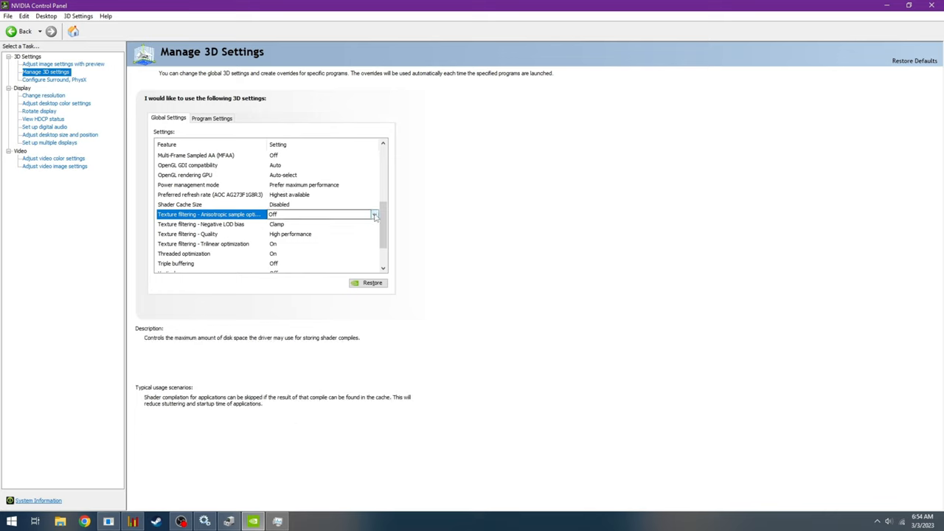
{"action": "left_click", "coordinate": [201, 224]}
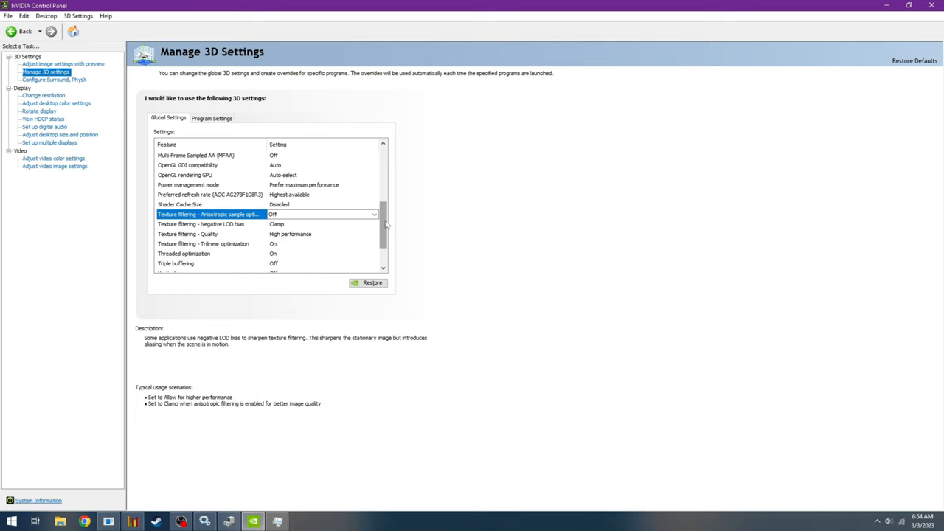
{"action": "scroll", "scroll_direction": "down", "scroll_amount": 3}
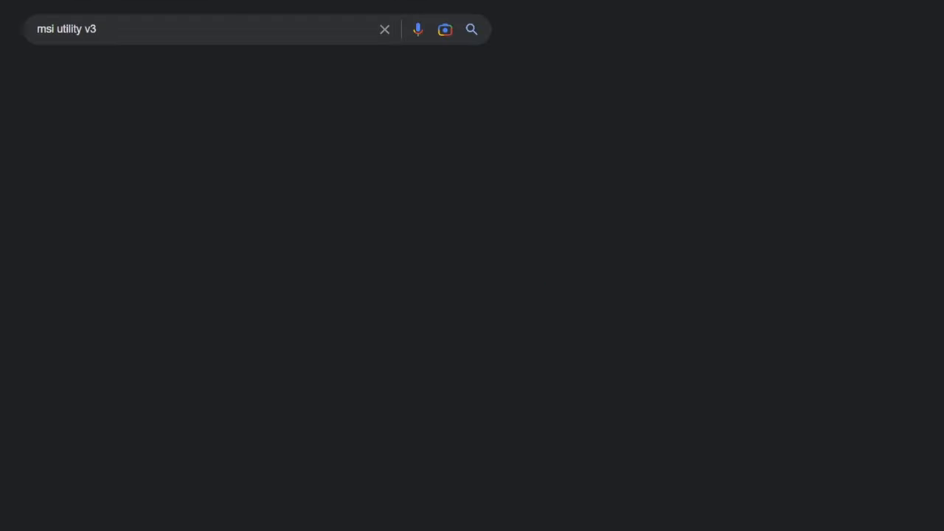
Search 'msi utility v3' and reach the download link in the guru3d MSI-mode thread
{"action": "key", "text": "Enter"}
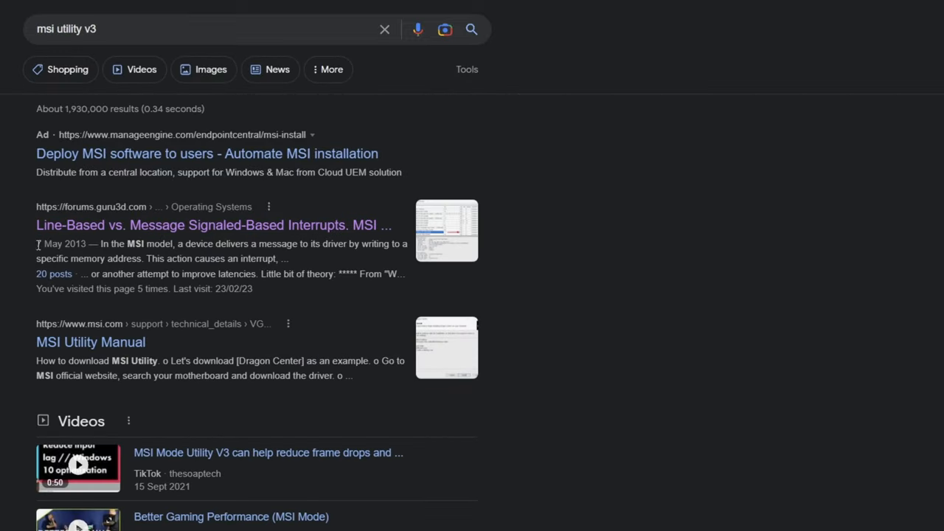
{"action": "left_click", "coordinate": [213, 224]}
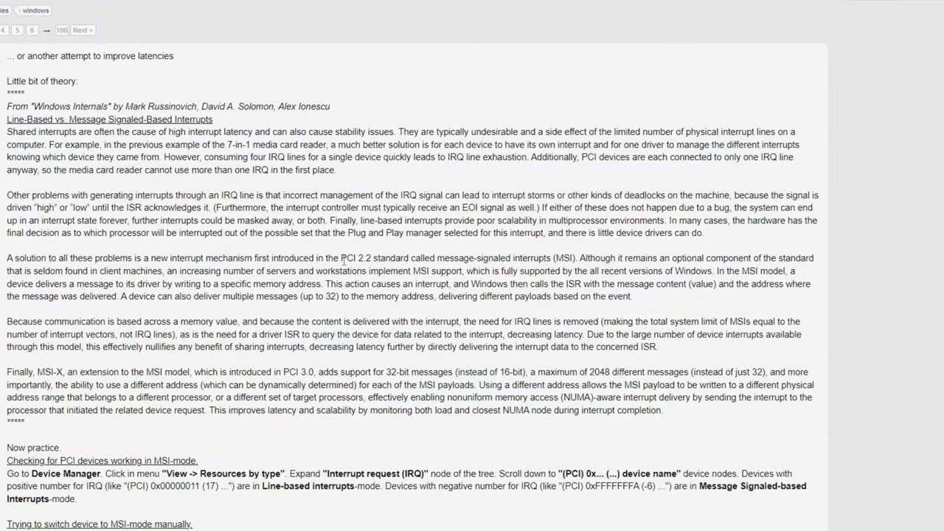
{"action": "scroll", "scroll_direction": "down", "scroll_amount": 3}
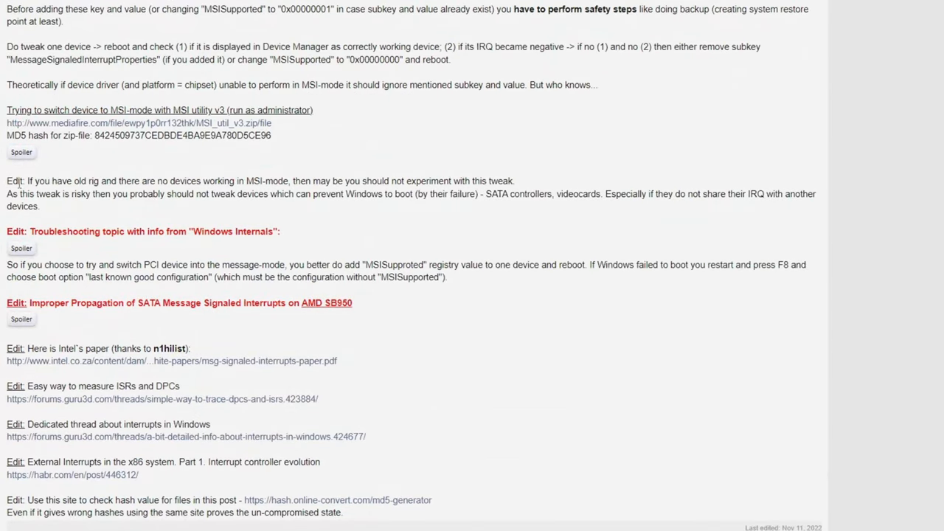
{"action": "mouse_move", "coordinate": [570, 214]}
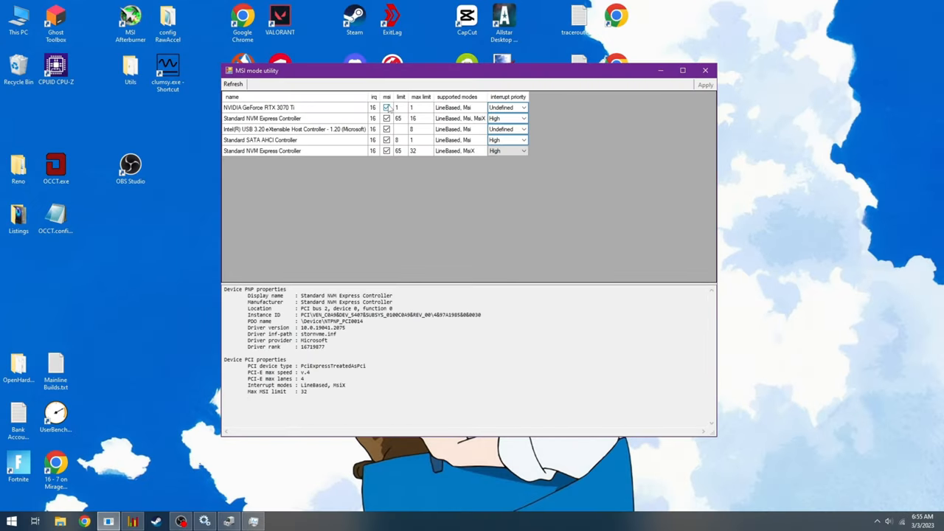
Enable MSI mode for the NVMe controller, RTX 3070 Ti and another listed device
{"action": "left_click", "coordinate": [386, 108]}
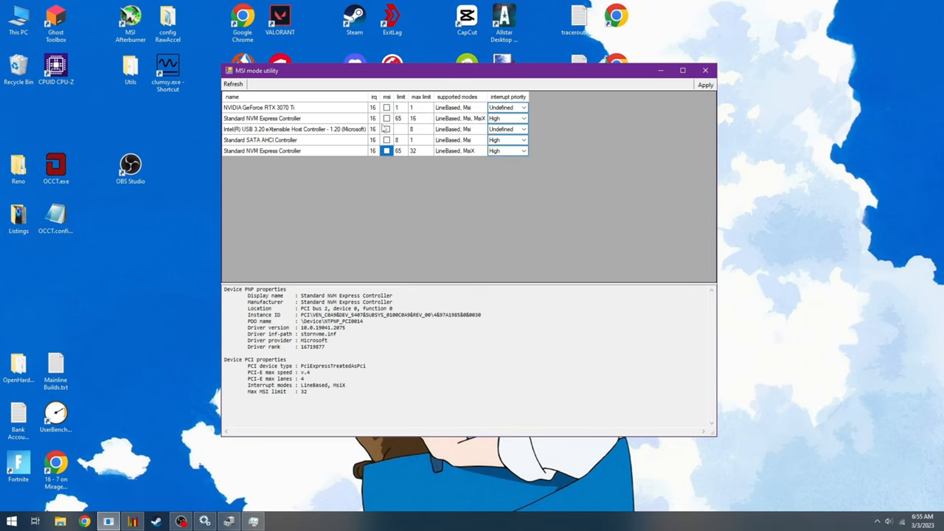
{"action": "left_click", "coordinate": [295, 107]}
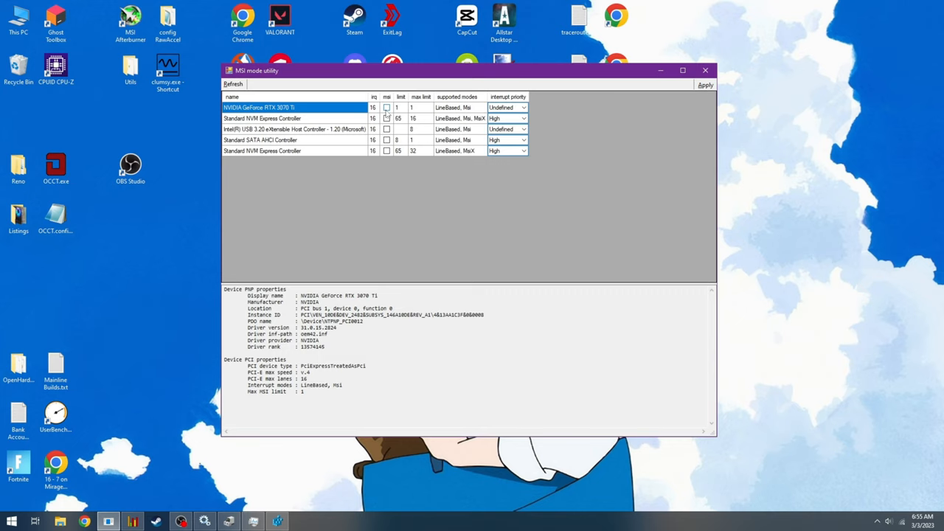
{"action": "left_click", "coordinate": [387, 107]}
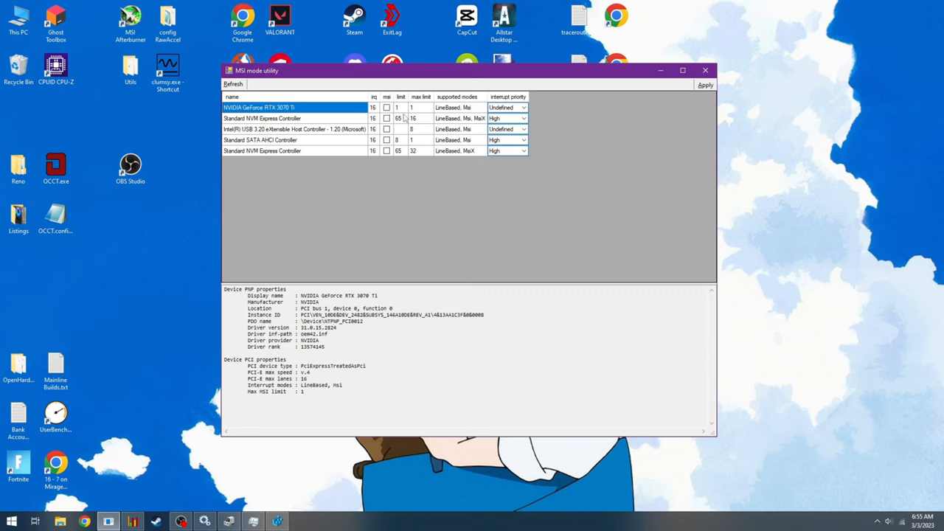
{"action": "mouse_move", "coordinate": [406, 118]}
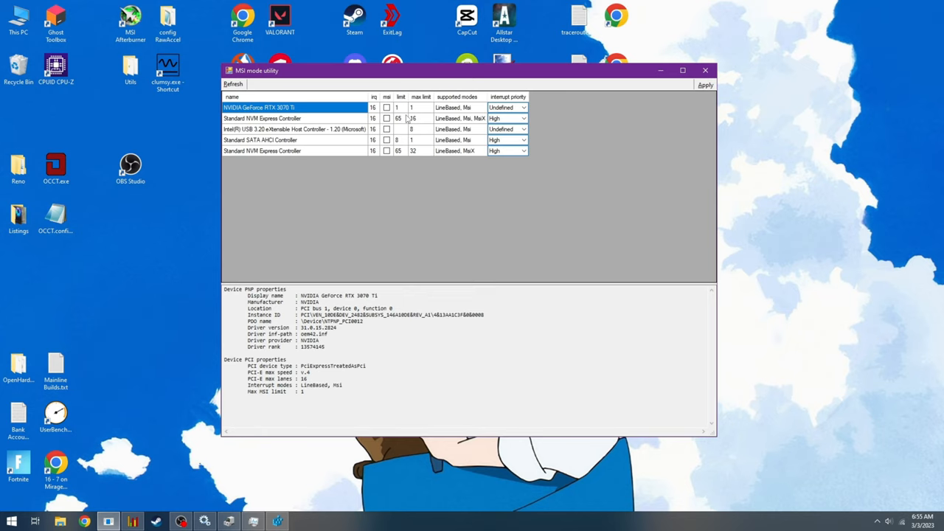
{"action": "mouse_move", "coordinate": [395, 155]}
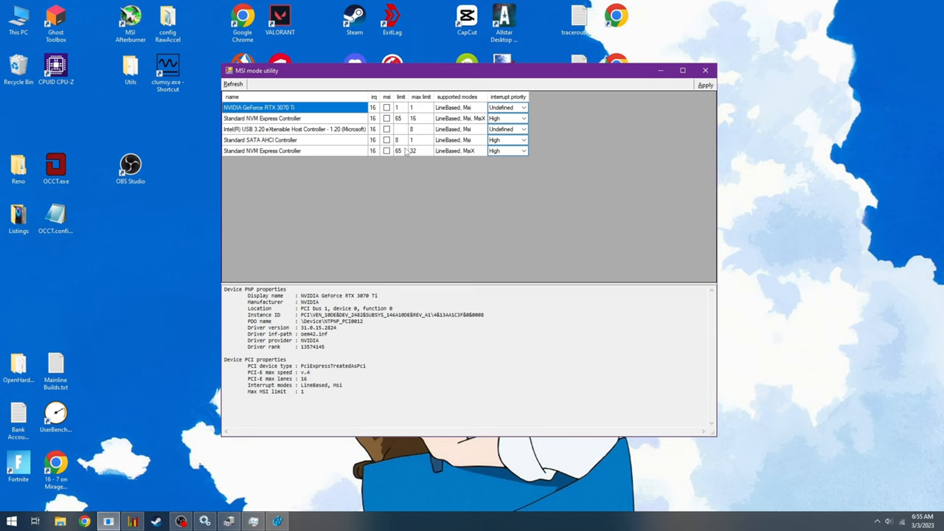
{"action": "left_click", "coordinate": [524, 106]}
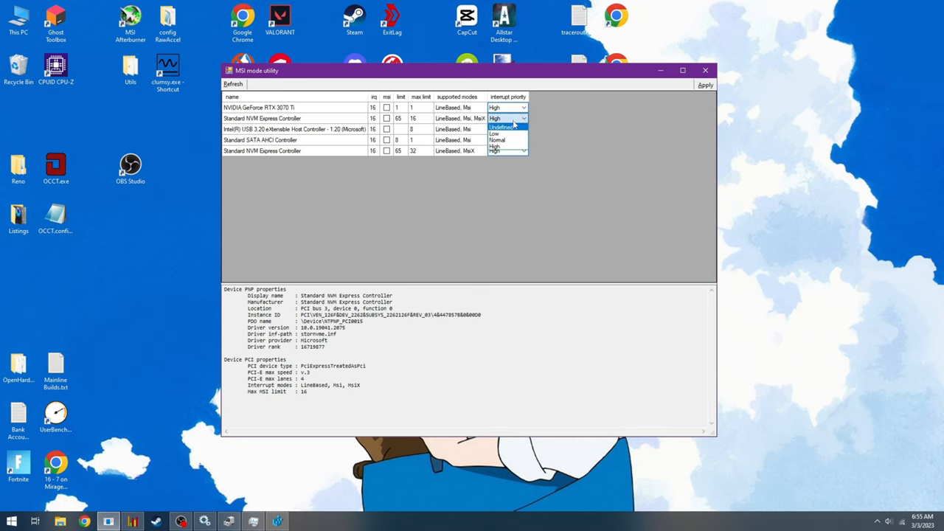
{"action": "mouse_move", "coordinate": [502, 140]}
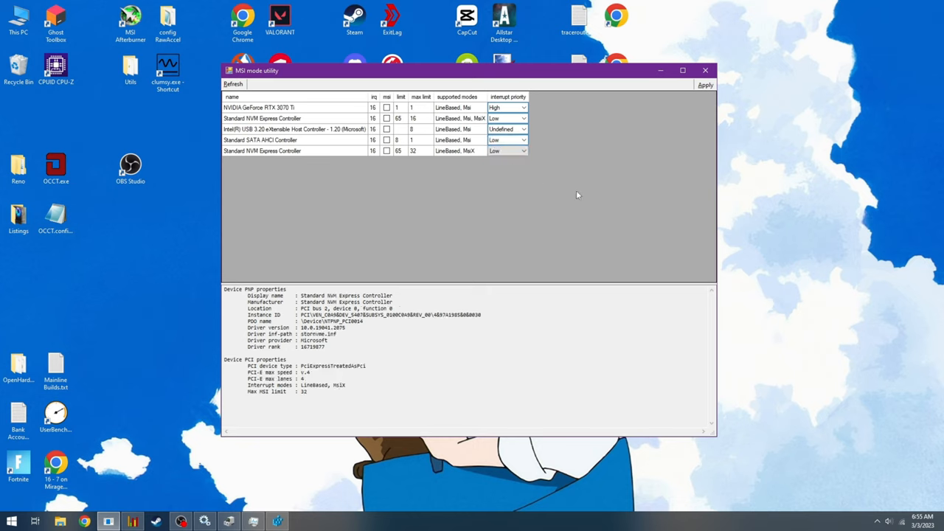
{"action": "mouse_move", "coordinate": [539, 105]}
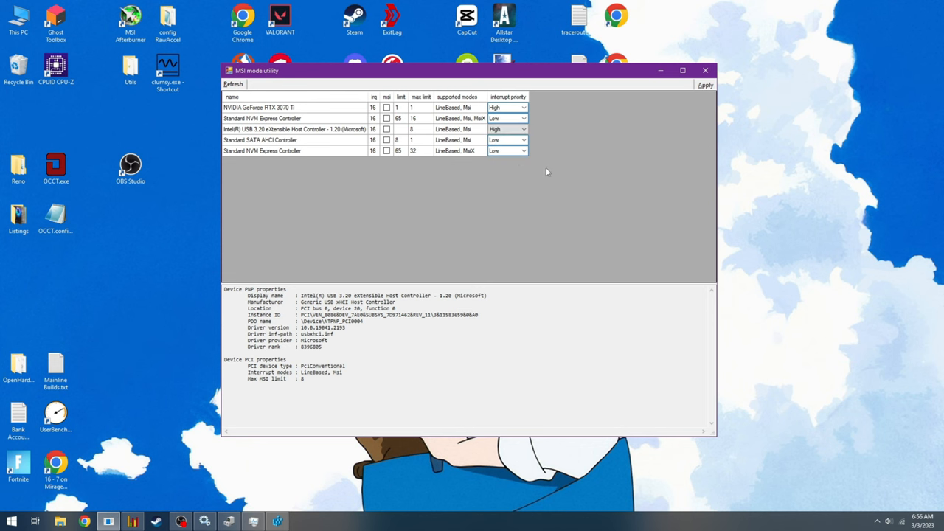
Apply the High/Low interrupt priorities and bring up the Windows Services list
{"action": "left_click", "coordinate": [508, 129]}
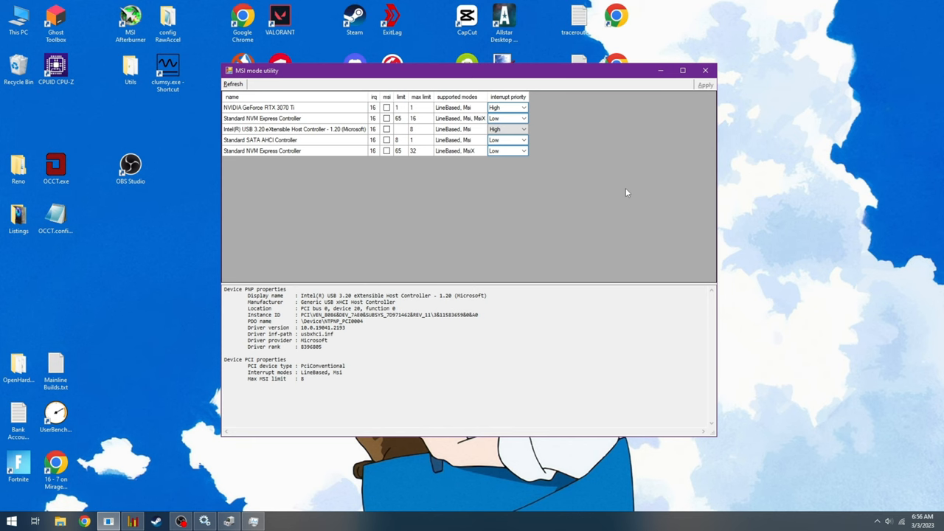
{"action": "mouse_move", "coordinate": [214, 509]}
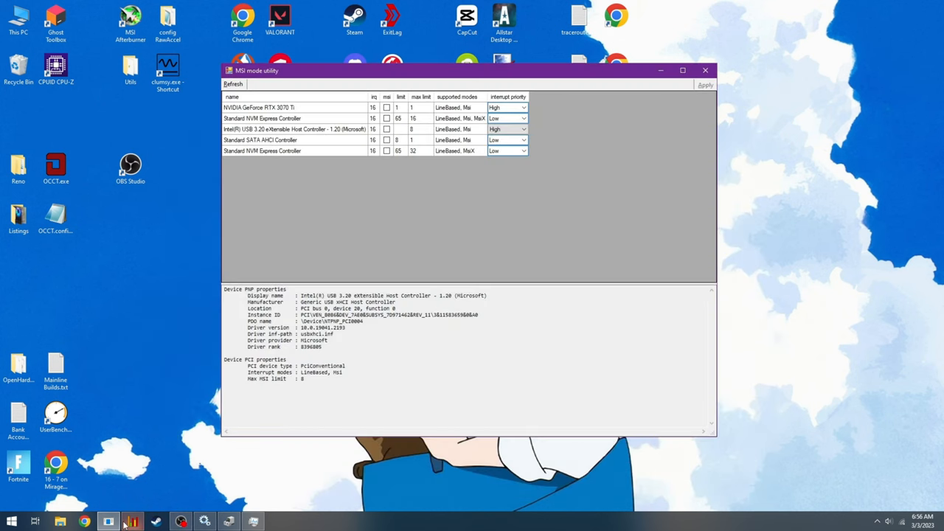
{"action": "left_click", "coordinate": [133, 522]}
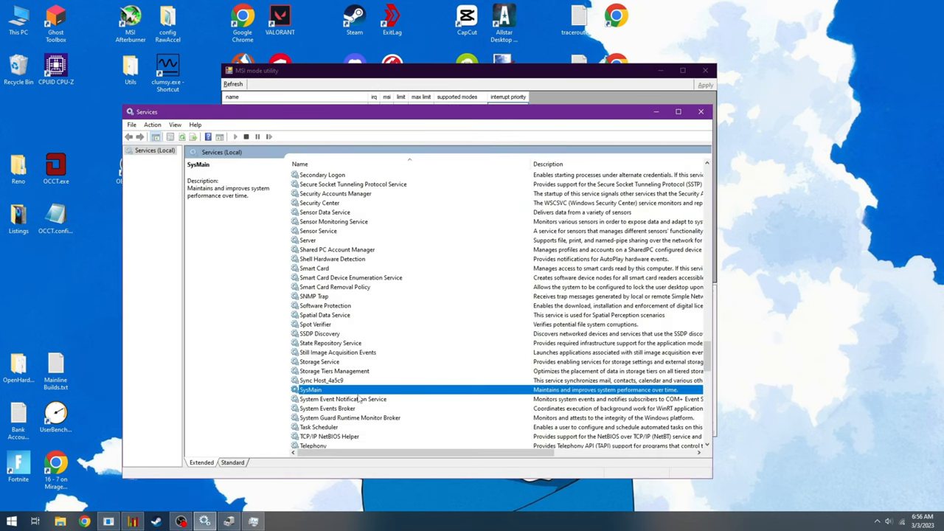
{"action": "mouse_move", "coordinate": [386, 416]}
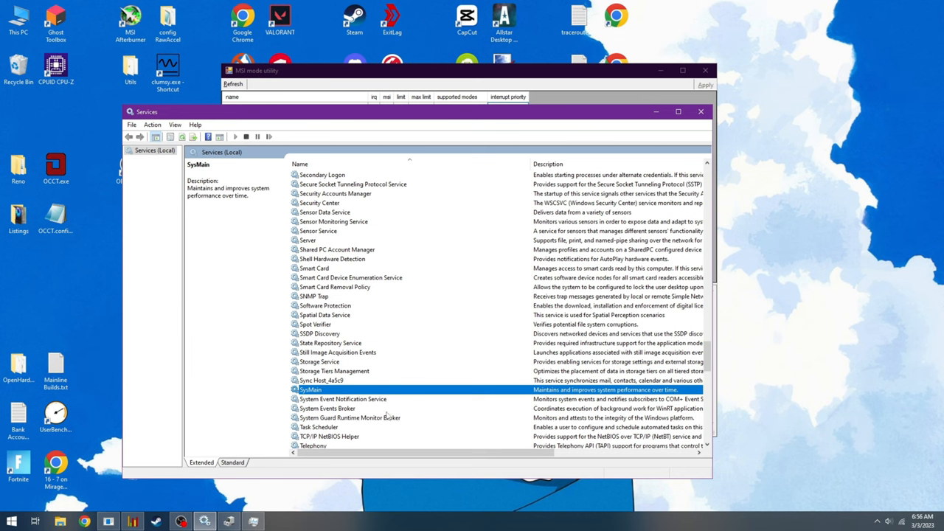
{"action": "mouse_move", "coordinate": [402, 393]}
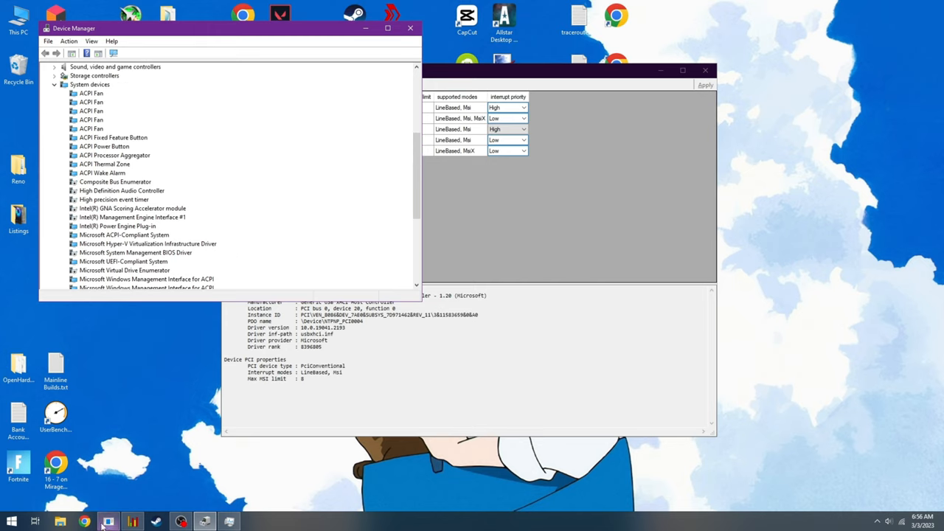
Select the High precision event timer and browse down the System devices list
{"action": "left_click", "coordinate": [121, 190]}
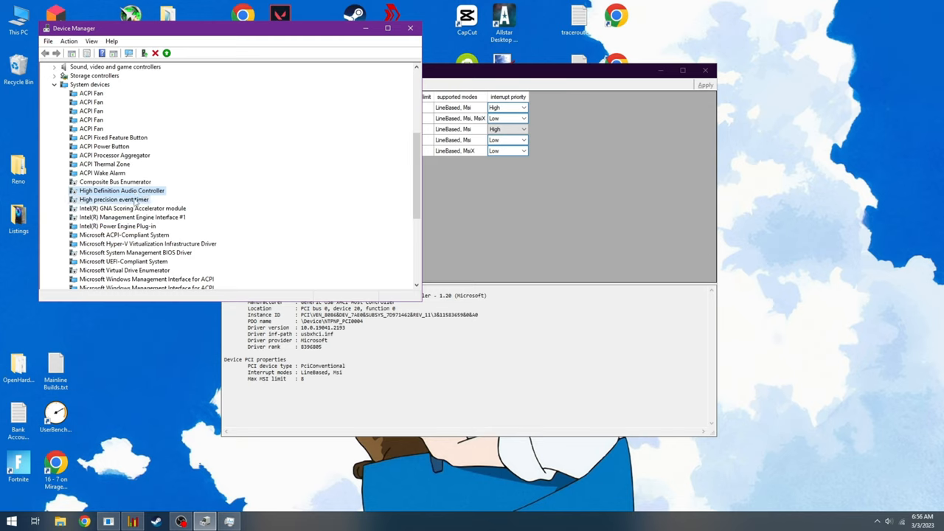
{"action": "left_click", "coordinate": [114, 199]}
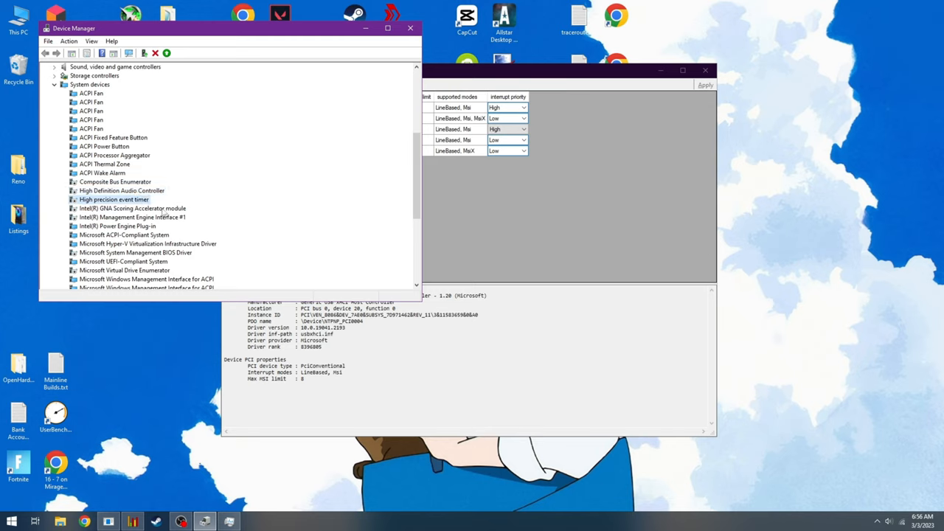
{"action": "scroll", "scroll_direction": "down", "scroll_amount": 3}
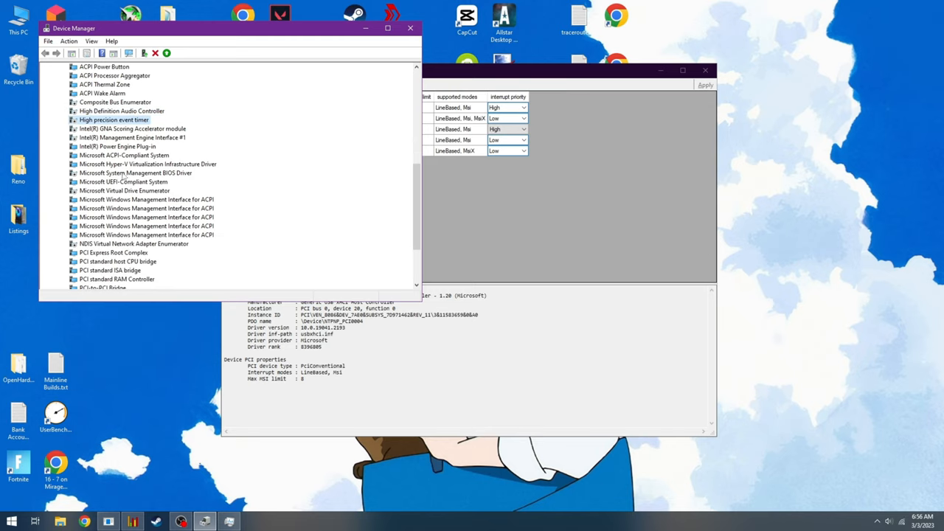
{"action": "scroll", "scroll_direction": "down", "scroll_amount": 3}
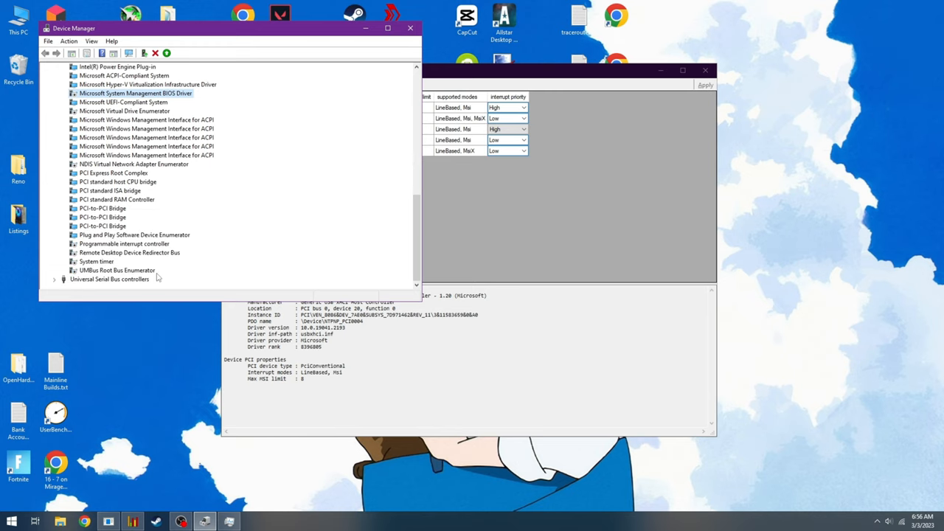
{"action": "mouse_move", "coordinate": [165, 257]}
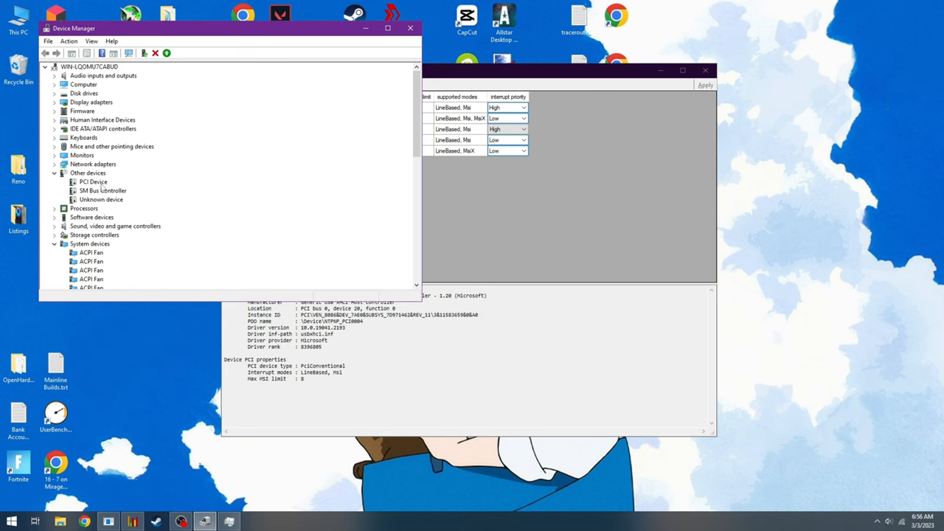
{"action": "scroll", "scroll_direction": "down", "scroll_amount": 3}
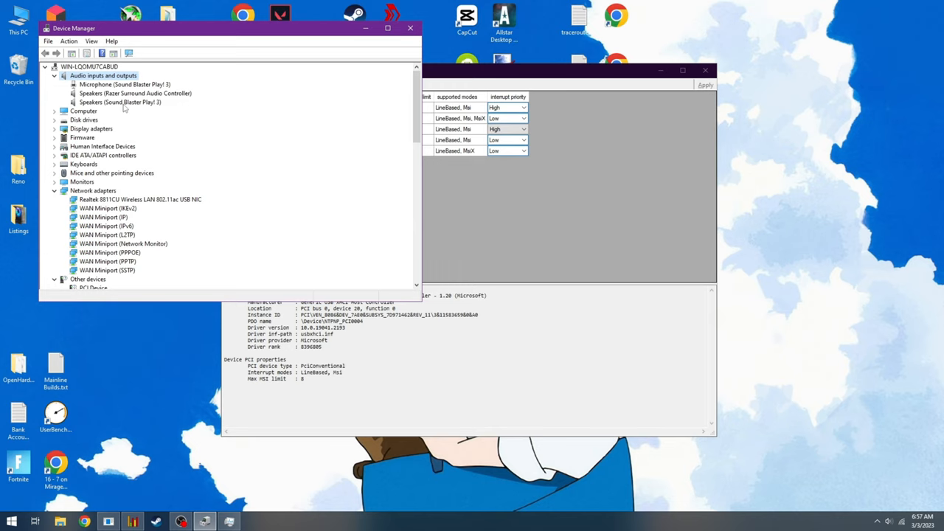
Select the Sound Blaster Play! 3 speakers and the Realtek wireless LAN adapter entries
{"action": "left_click", "coordinate": [120, 102]}
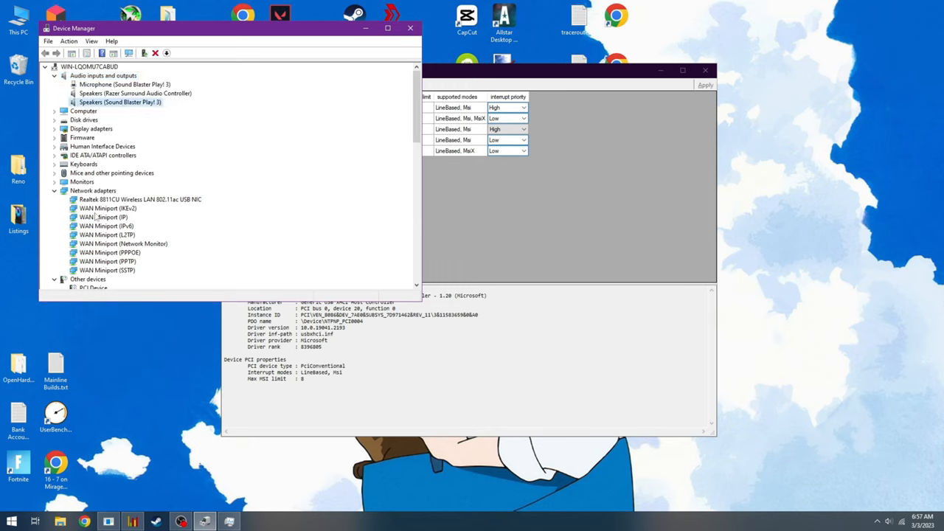
{"action": "left_click", "coordinate": [139, 199]}
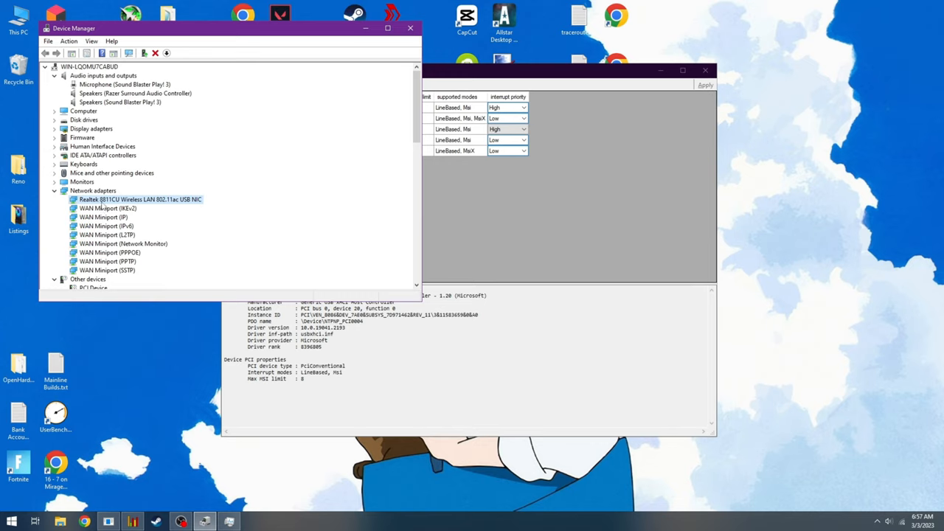
{"action": "mouse_move", "coordinate": [112, 168]}
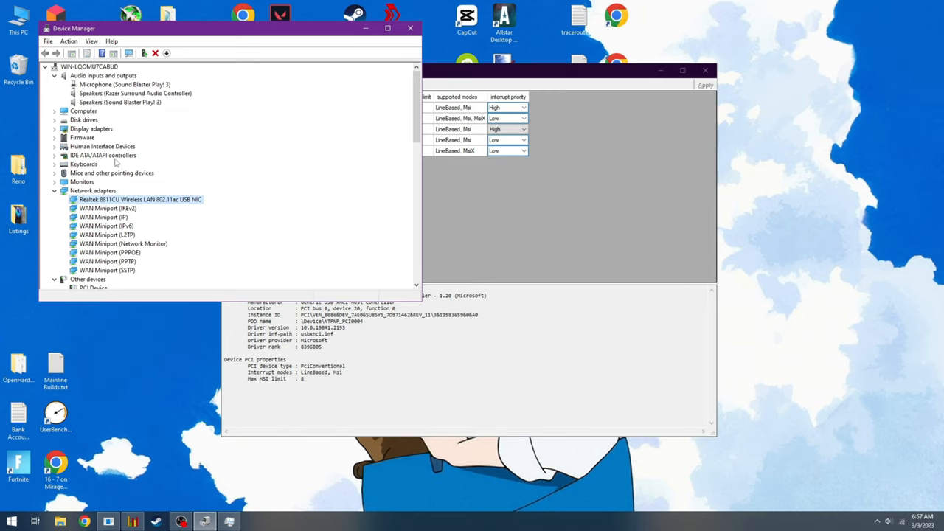
{"action": "mouse_move", "coordinate": [130, 121]}
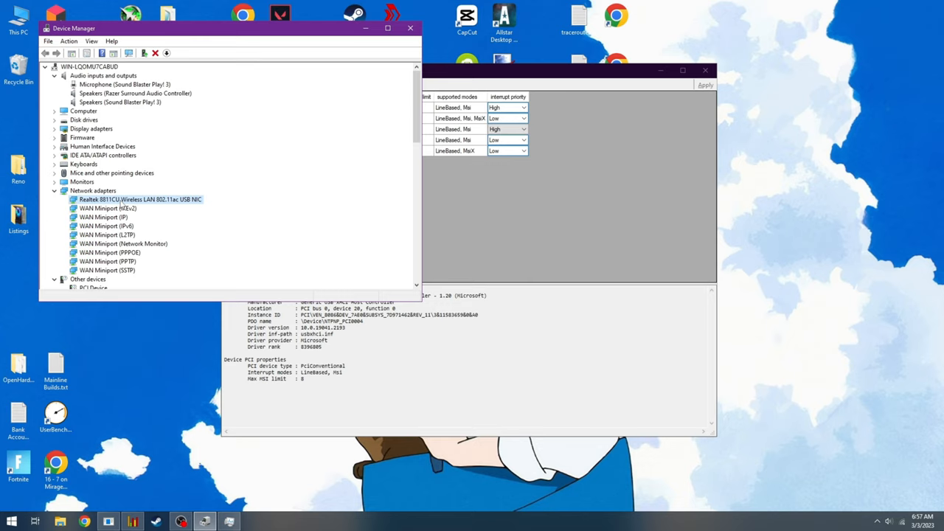
{"action": "mouse_move", "coordinate": [121, 208]}
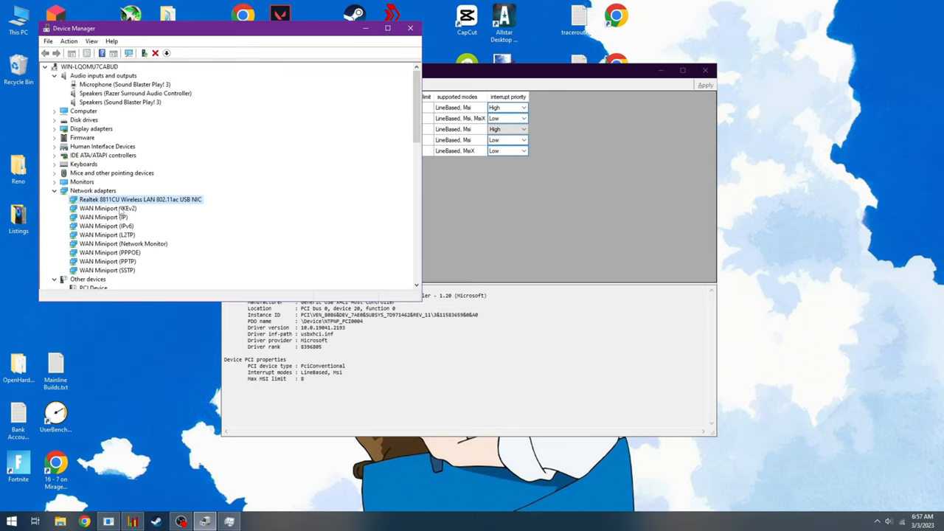
{"action": "mouse_move", "coordinate": [119, 212]}
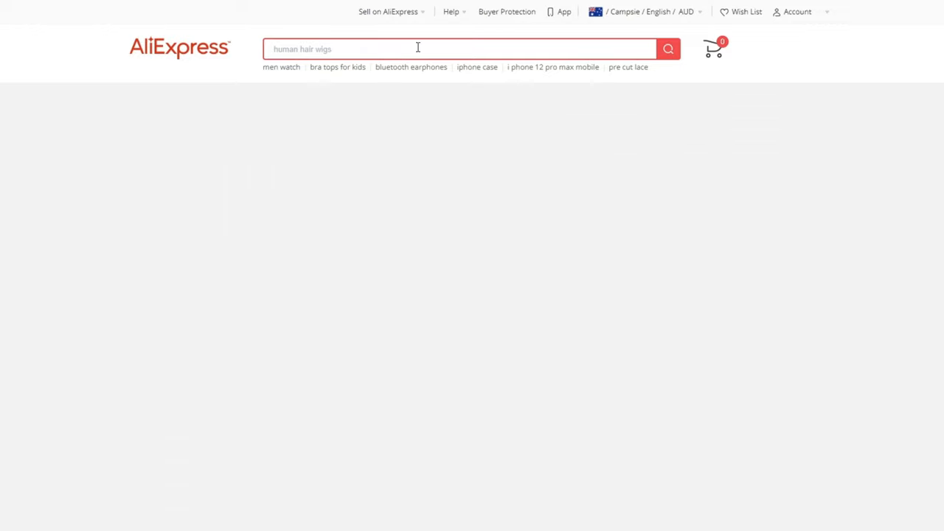
Search AliExpress for 'usb 3' expansion cards, narrowed to Computer & Office
{"action": "type", "text": "usb 3 expmansion card fovore"}
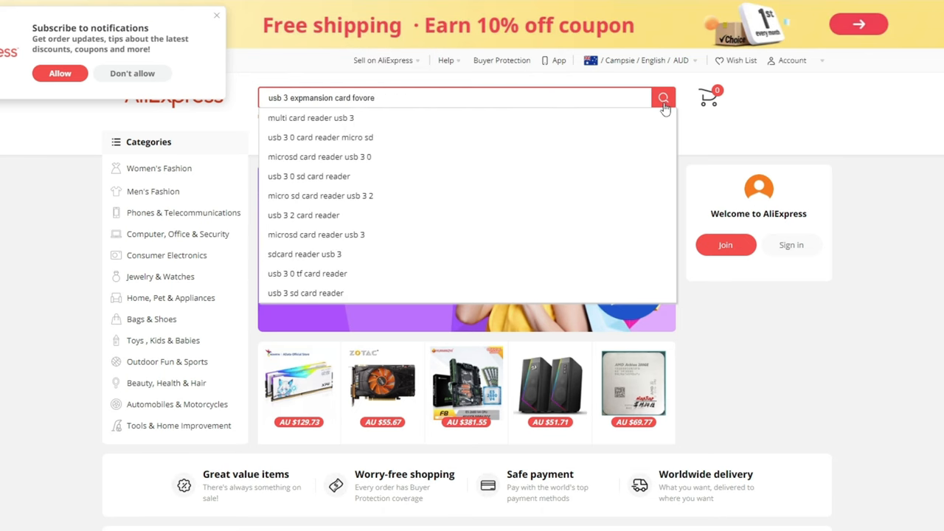
{"action": "left_click", "coordinate": [664, 97]}
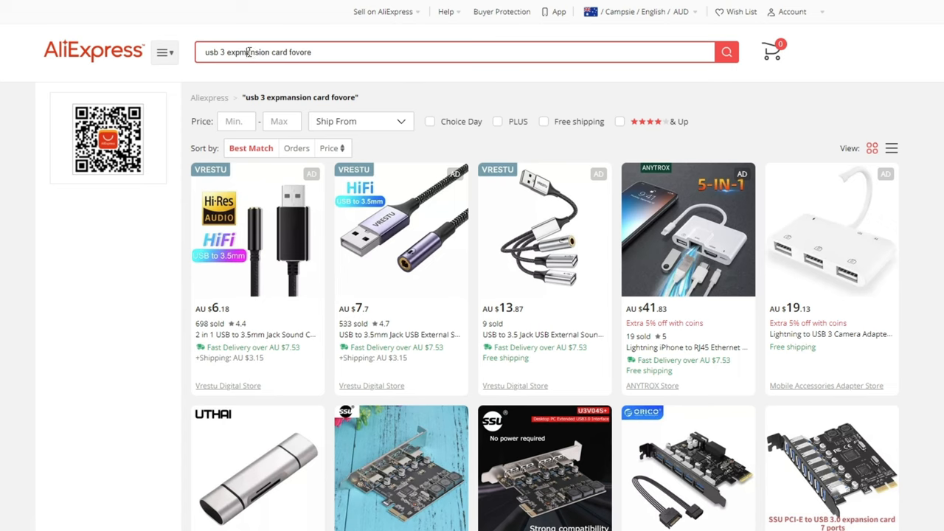
{"action": "left_click", "coordinate": [726, 52]}
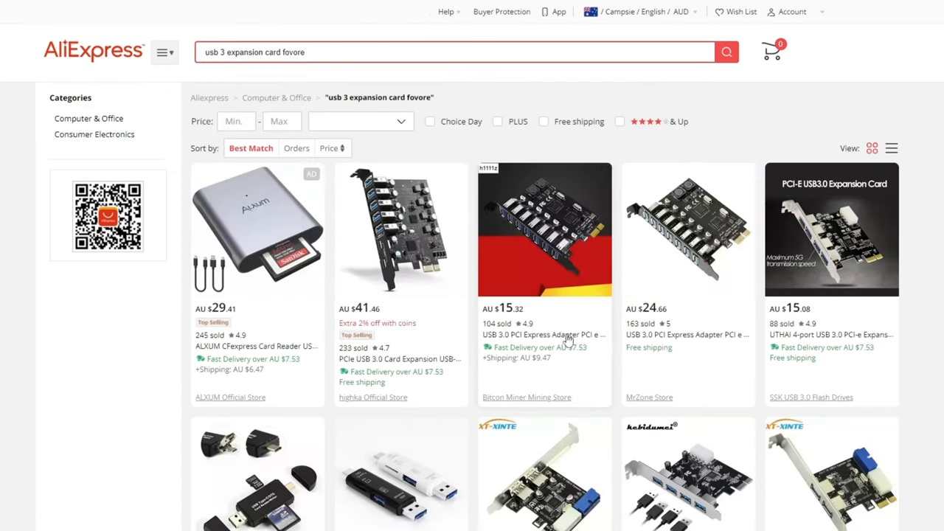
Browse down through the FOVORE PCIe USB 3.0 card product grid
{"action": "scroll", "scroll_direction": "down", "scroll_amount": 3}
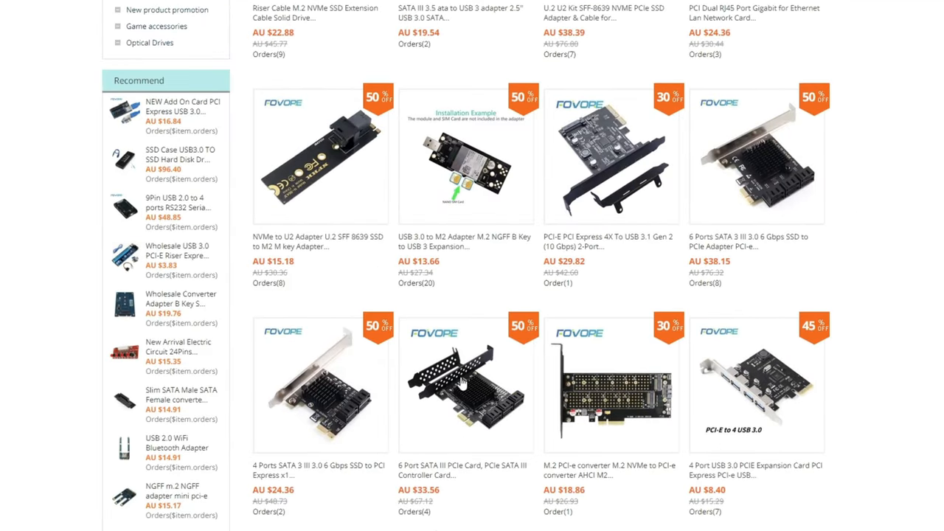
{"action": "scroll", "scroll_direction": "down", "scroll_amount": 3}
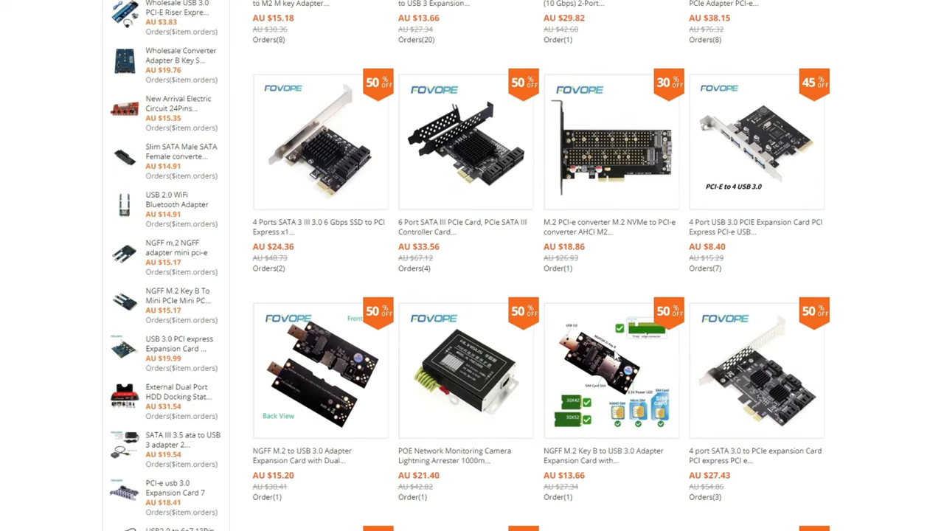
{"action": "scroll", "scroll_direction": "down", "scroll_amount": 3}
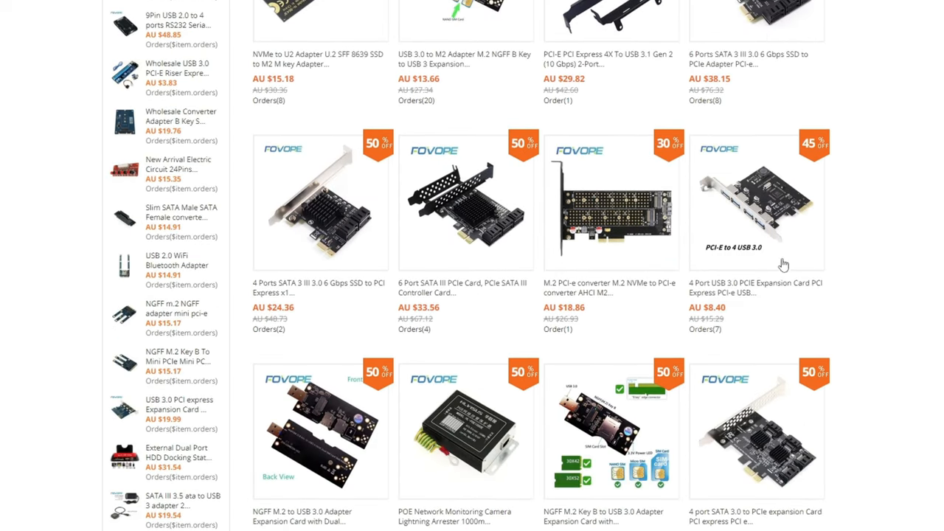
{"action": "scroll", "scroll_direction": "down", "scroll_amount": 3}
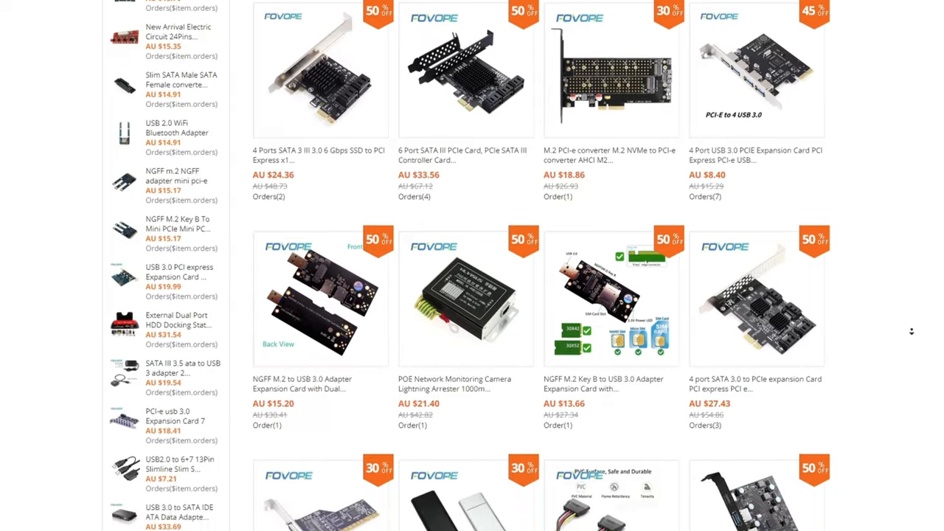
{"action": "scroll", "scroll_direction": "down", "scroll_amount": 3}
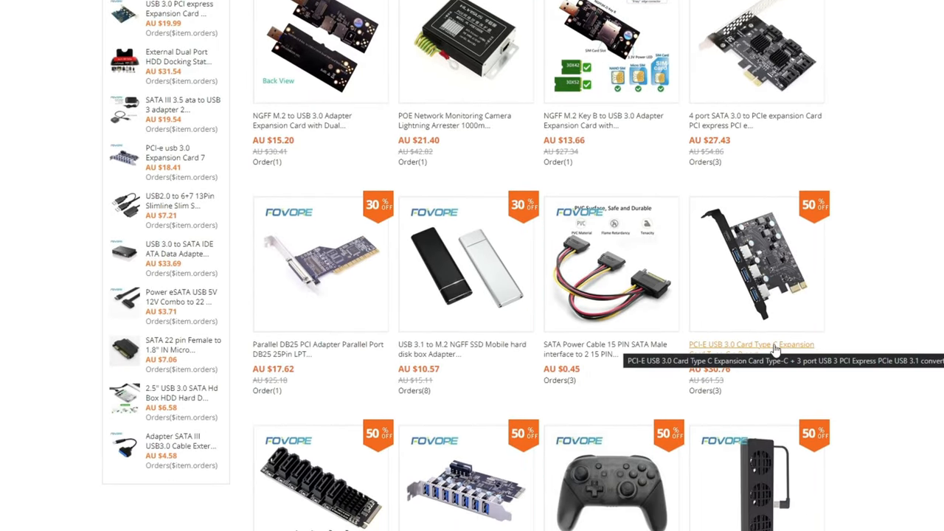
{"action": "scroll", "scroll_direction": "down", "scroll_amount": 3}
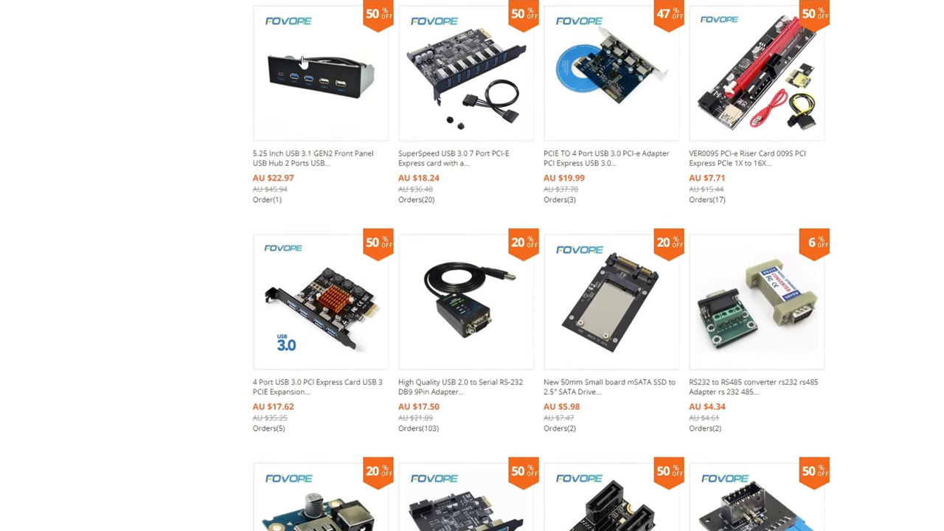
Review the 4-port USB 3.0 PCIe card listing and reach the 2-port adapter link
{"action": "left_click", "coordinate": [322, 301]}
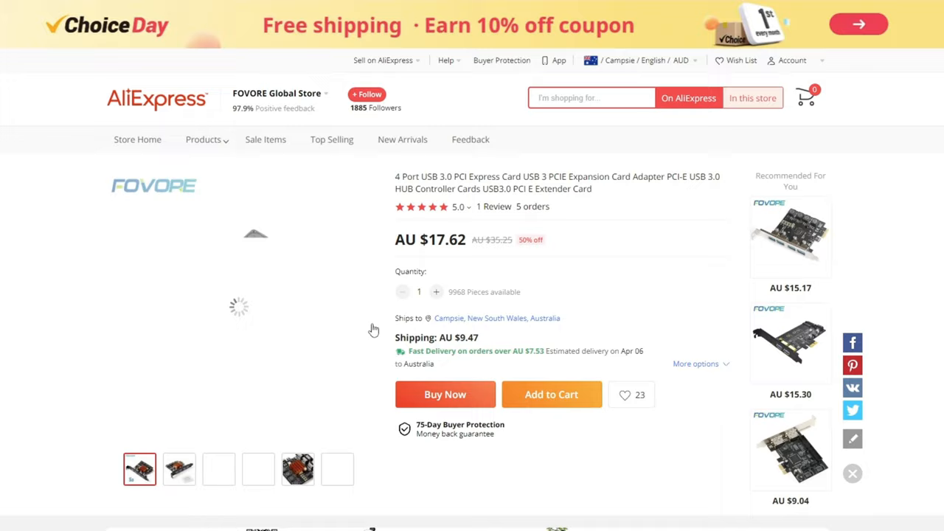
{"action": "scroll", "scroll_direction": "down", "scroll_amount": 3}
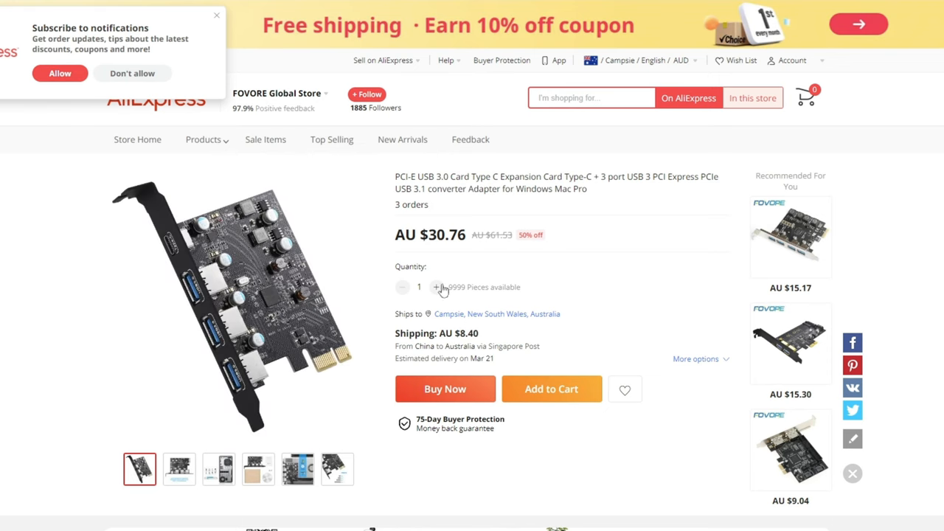
{"action": "scroll", "scroll_direction": "down", "scroll_amount": 3}
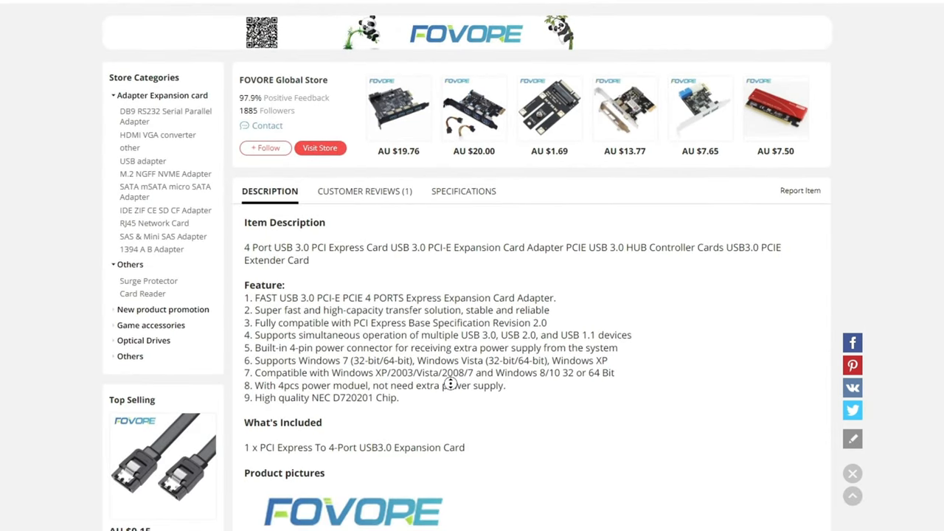
{"action": "scroll", "scroll_direction": "down", "scroll_amount": 3}
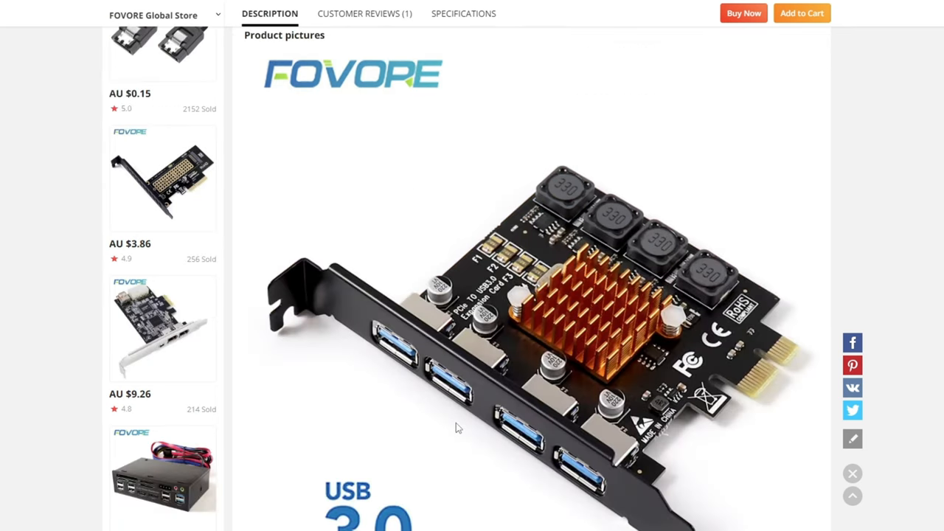
{"action": "scroll", "scroll_direction": "down", "scroll_amount": 3}
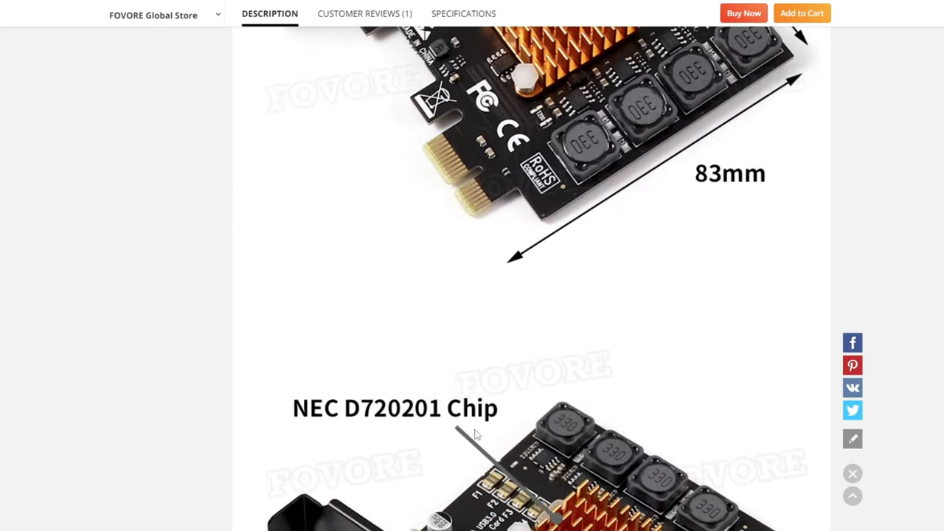
{"action": "scroll", "scroll_direction": "down", "scroll_amount": 3}
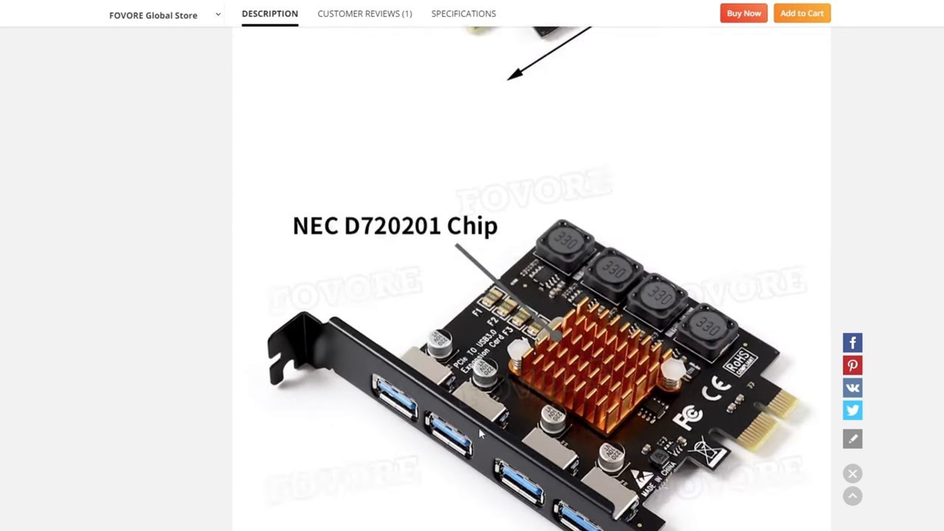
{"action": "scroll", "scroll_direction": "down", "scroll_amount": 3}
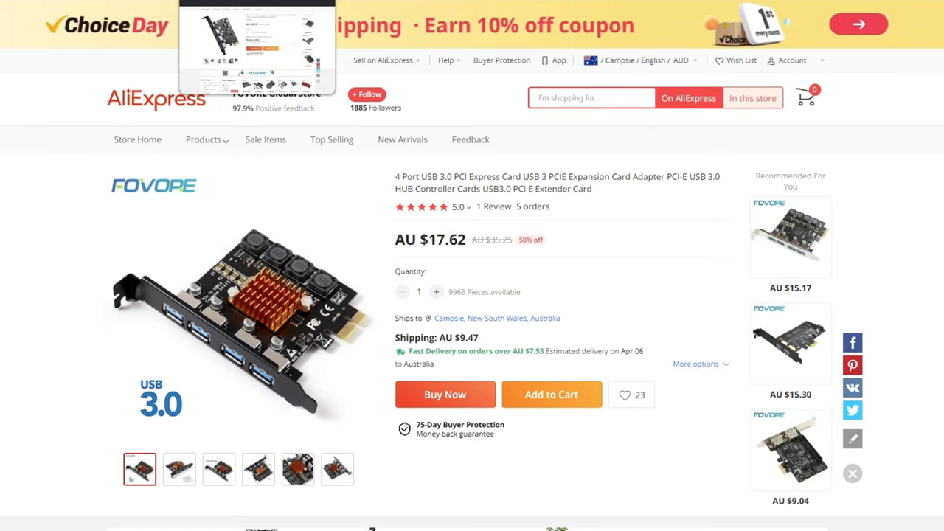
{"action": "scroll", "scroll_direction": "down", "scroll_amount": 3}
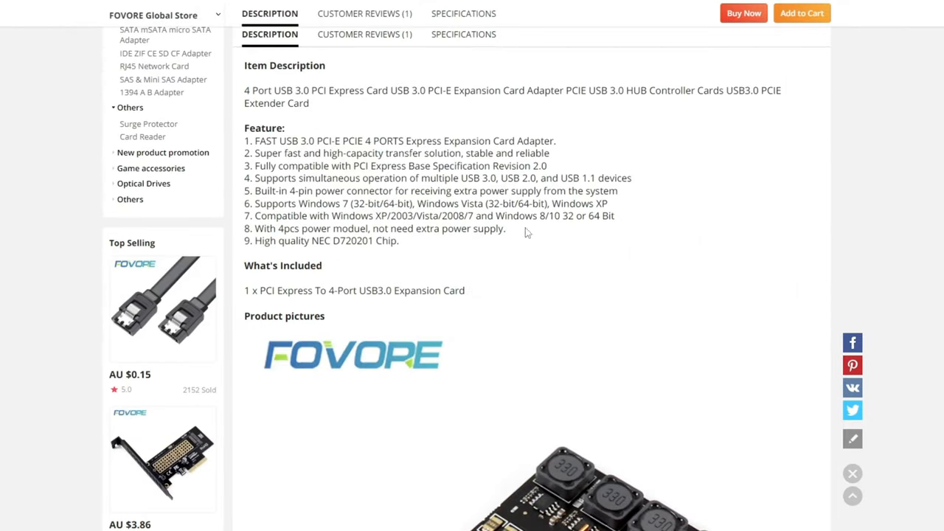
{"action": "scroll", "scroll_direction": "up", "scroll_amount": 3}
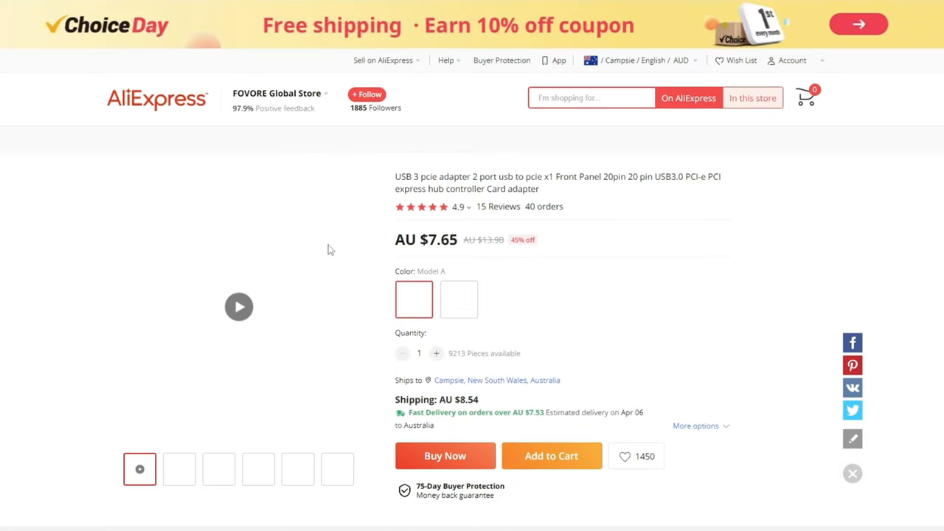
Choose Model B with independent power (AU $9.35) and view its description images
{"action": "left_click", "coordinate": [459, 298]}
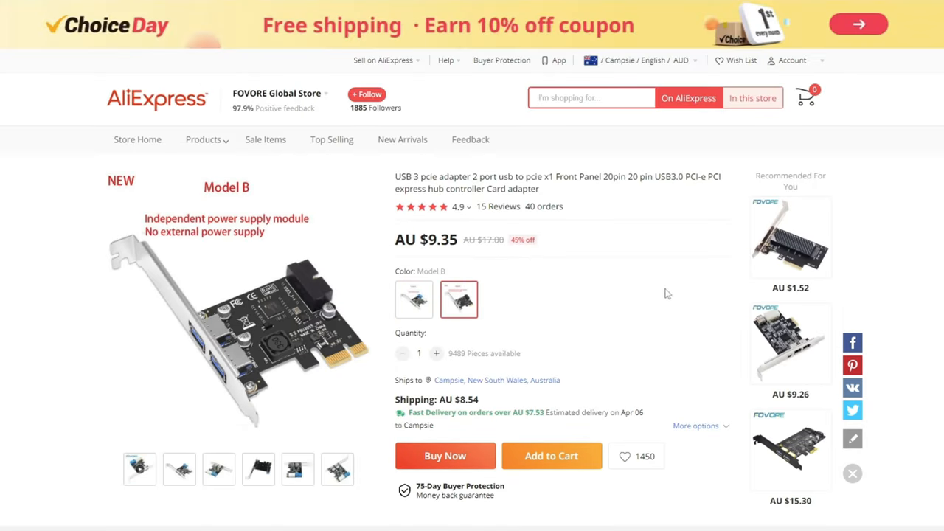
{"action": "scroll", "scroll_direction": "down", "scroll_amount": 3}
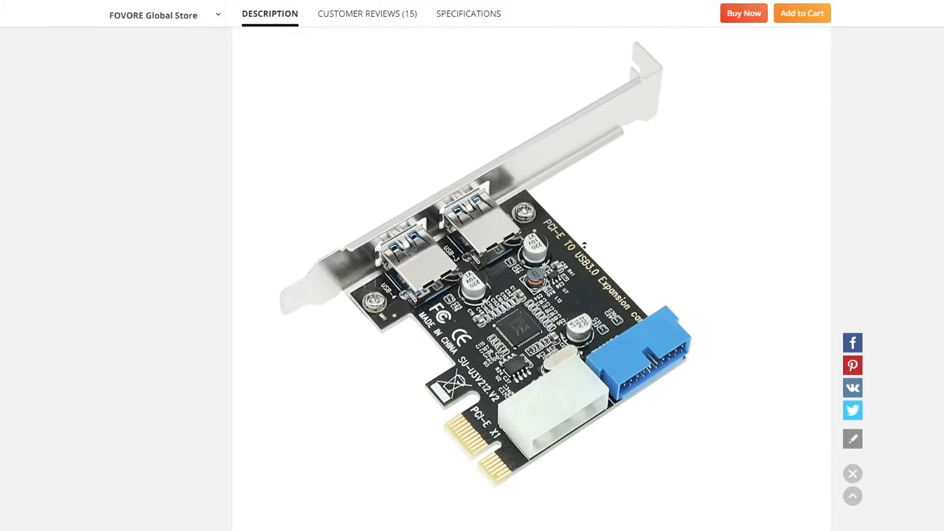
{"action": "scroll", "scroll_direction": "down", "scroll_amount": 3}
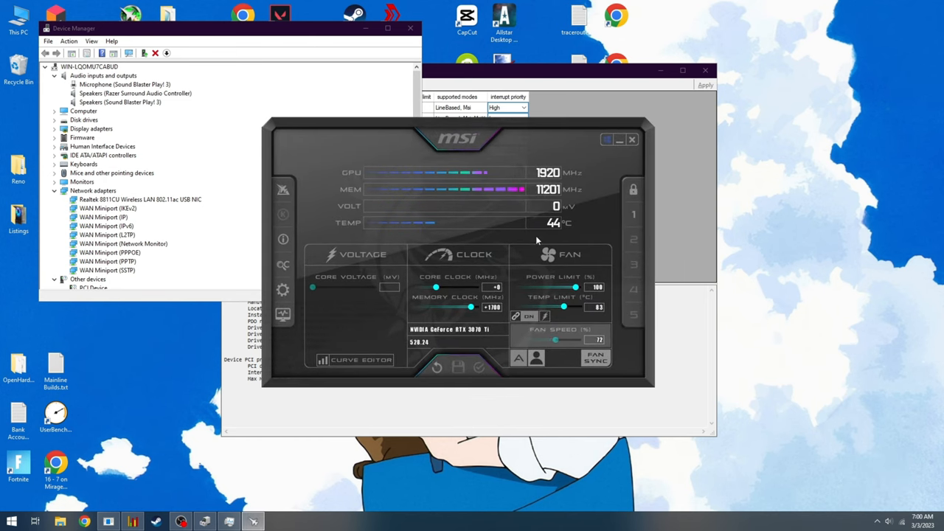
{"action": "mouse_move", "coordinate": [440, 313]}
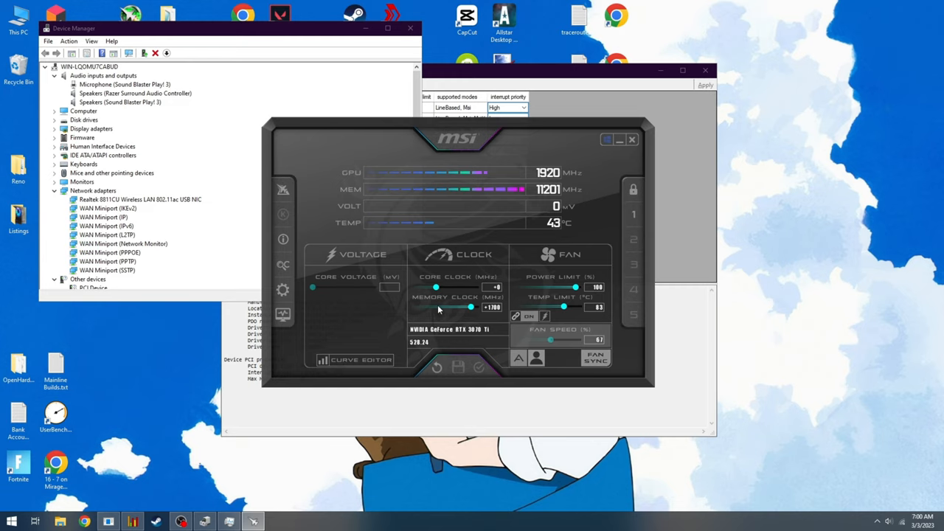
{"action": "left_click_drag", "start_coordinate": [549, 339], "coordinate": [555, 339]}
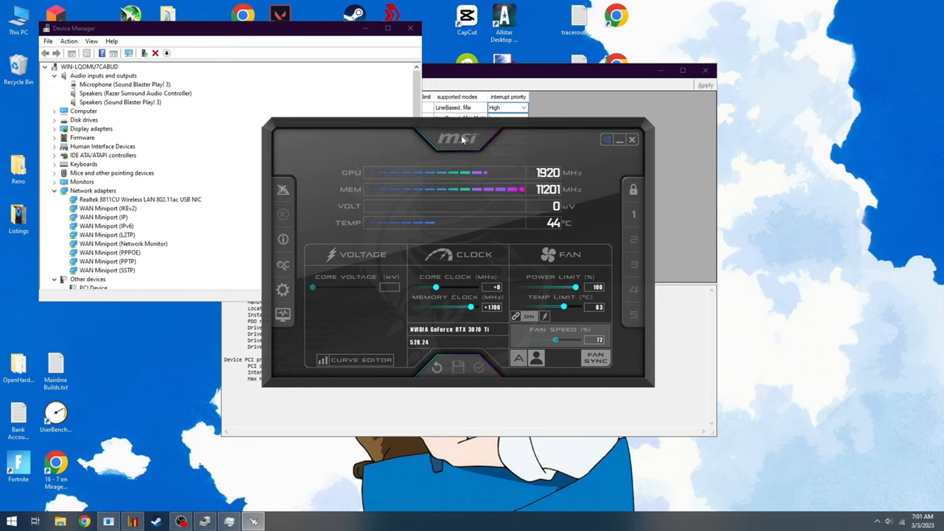
{"action": "left_click_drag", "start_coordinate": [458, 139], "coordinate": [510, 125]}
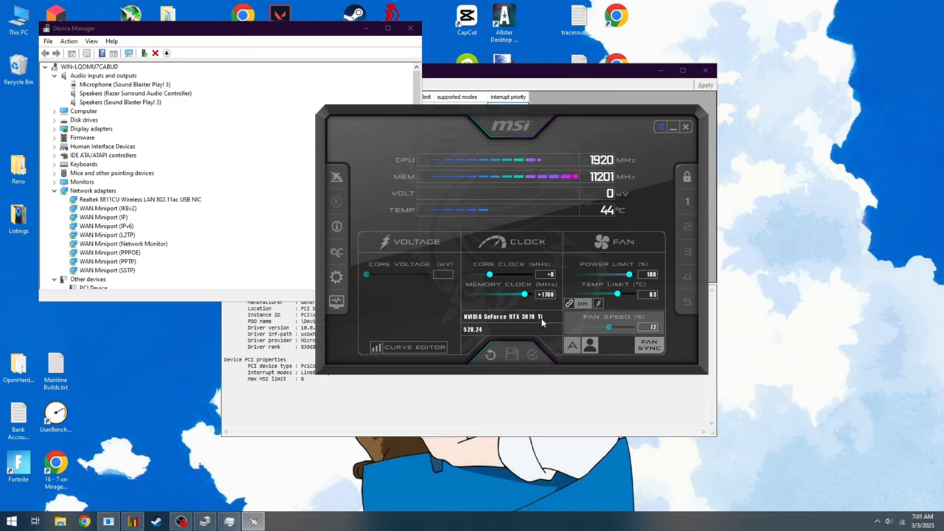
{"action": "mouse_move", "coordinate": [508, 334]}
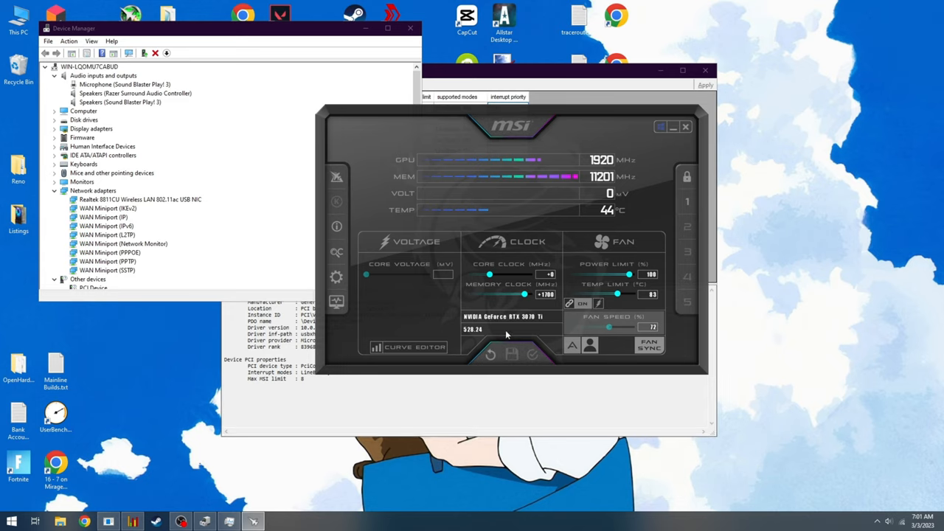
{"action": "mouse_move", "coordinate": [537, 369]}
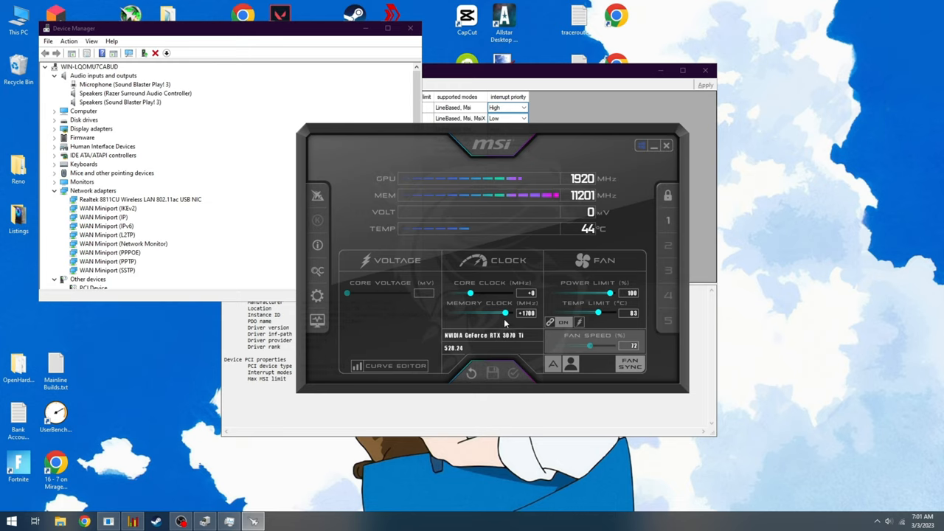
{"action": "mouse_move", "coordinate": [506, 320]}
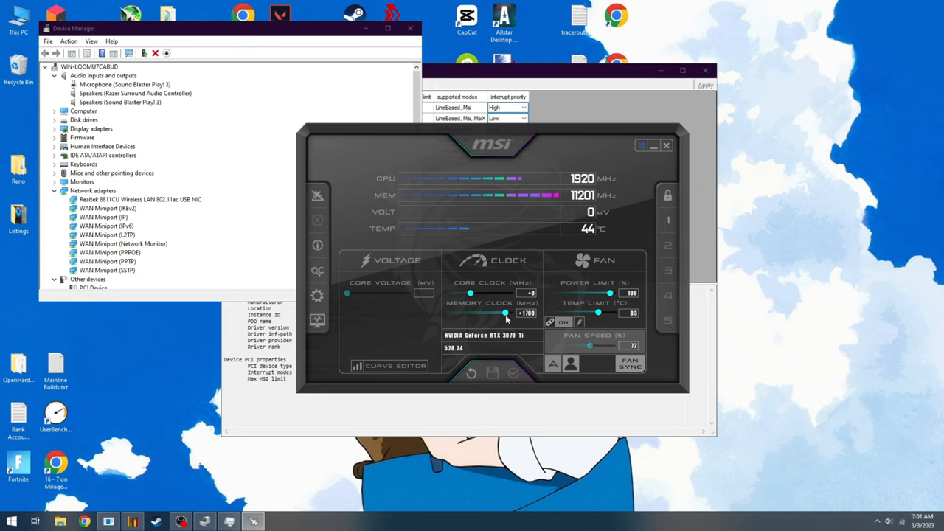
{"action": "mouse_move", "coordinate": [504, 313]}
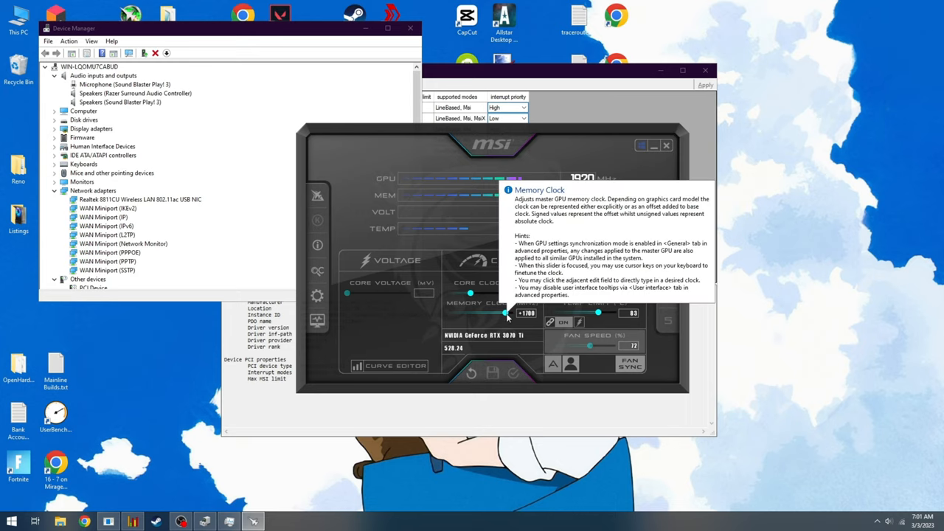
{"action": "mouse_move", "coordinate": [507, 315]}
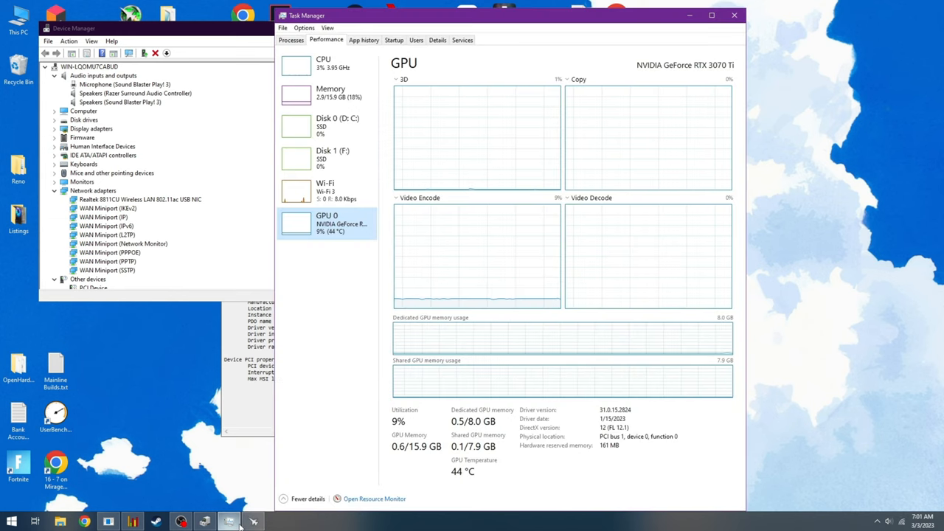
Check the Memory and CPU performance pages, then bring up the Utils folder of tuning tools
{"action": "left_click", "coordinate": [324, 91]}
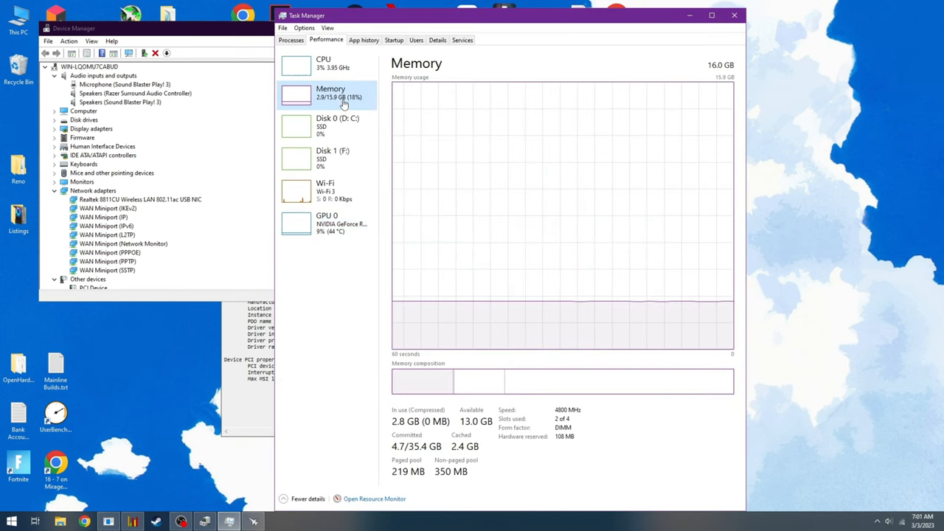
{"action": "mouse_move", "coordinate": [575, 265]}
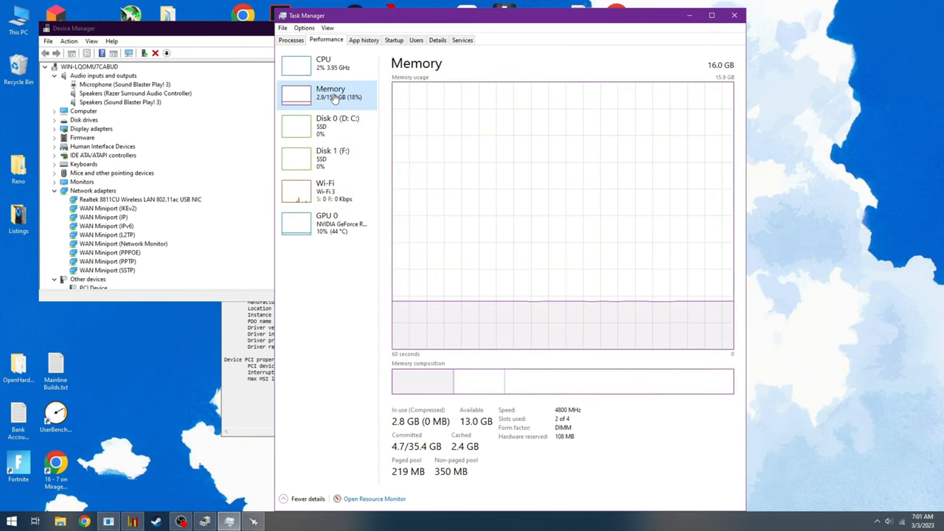
{"action": "left_click", "coordinate": [323, 62]}
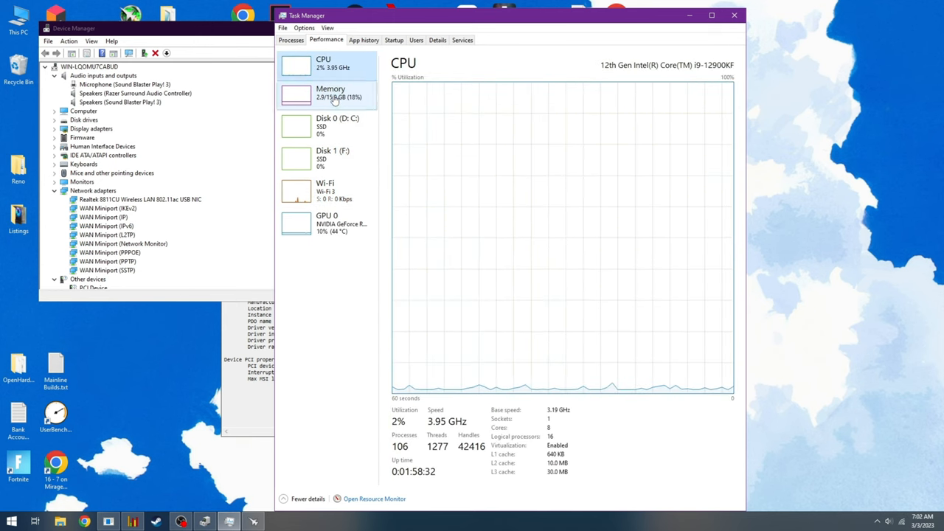
{"action": "left_click", "coordinate": [330, 92]}
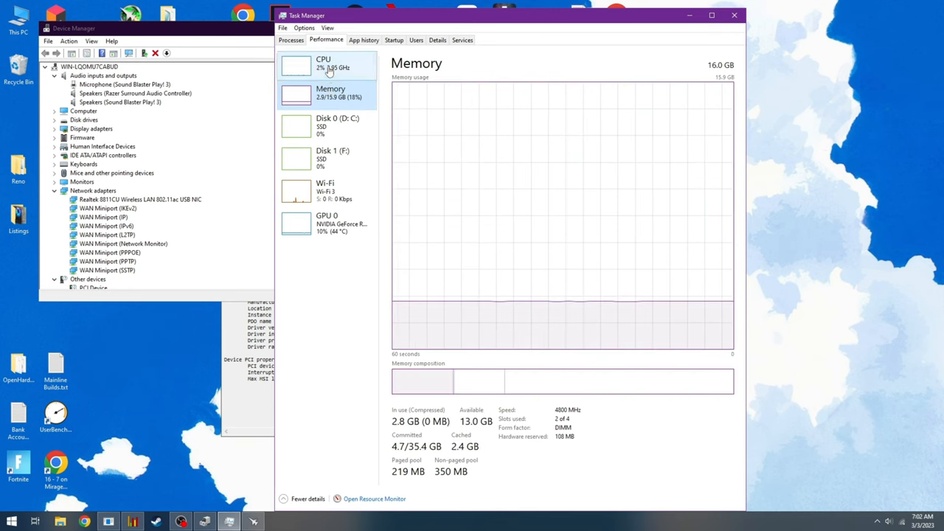
{"action": "left_click", "coordinate": [324, 62]}
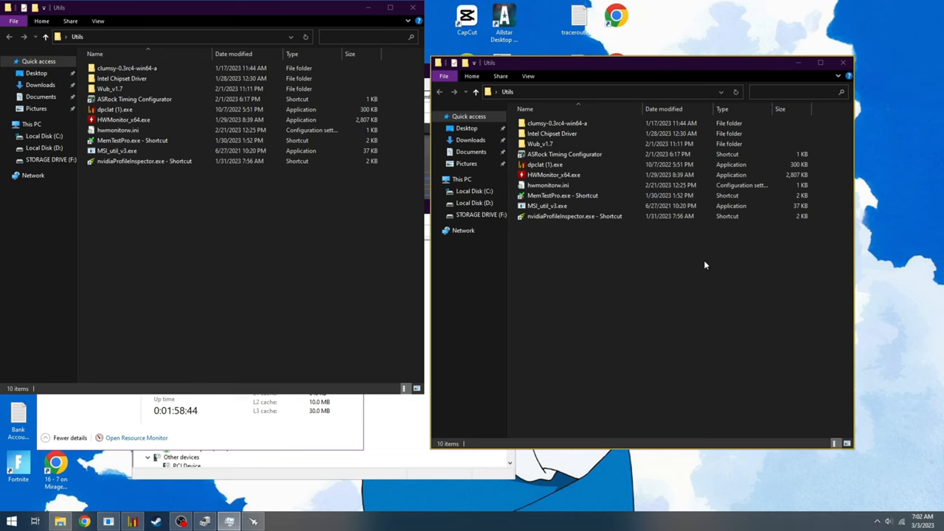
Run HWMonitor_x64.exe from the Utils folder, then launch O&O ShutUp10
{"action": "left_click", "coordinate": [547, 206]}
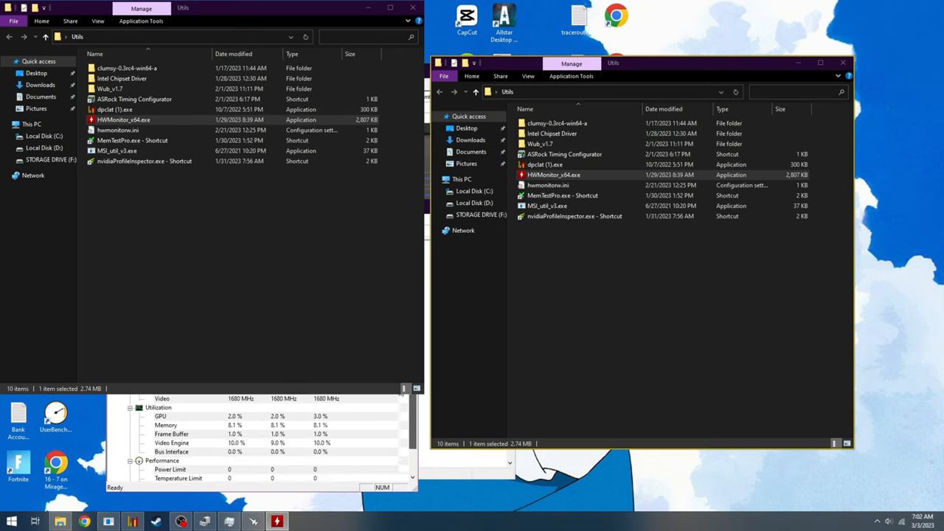
{"action": "scroll", "scroll_direction": "down", "scroll_amount": 3}
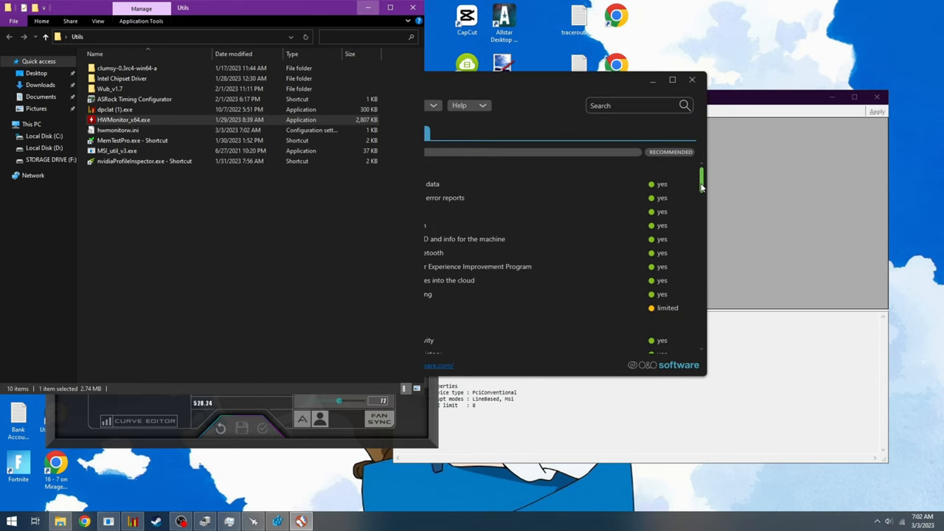
Scroll through the ShutUp10 settings list past the SpyNet and maps sections to review applied settings
{"action": "scroll", "scroll_direction": "down", "scroll_amount": 3}
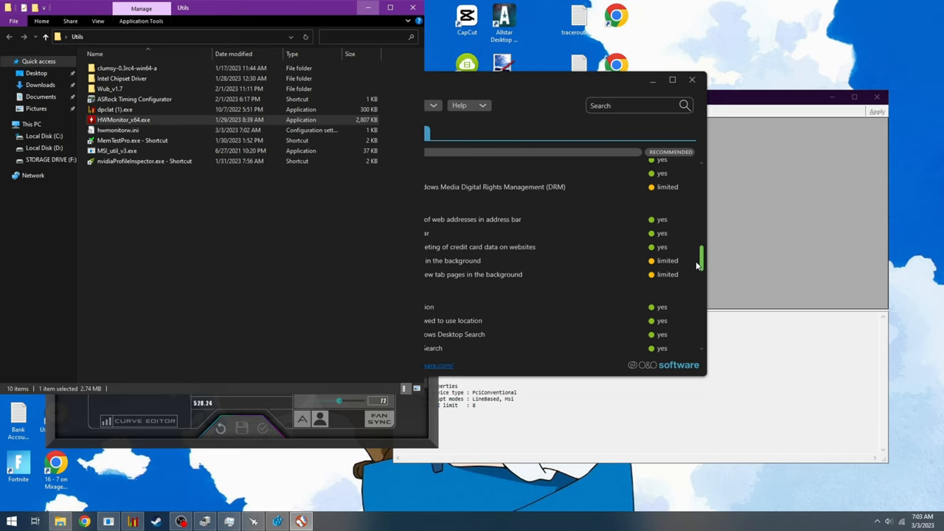
{"action": "scroll", "scroll_direction": "down", "scroll_amount": 3}
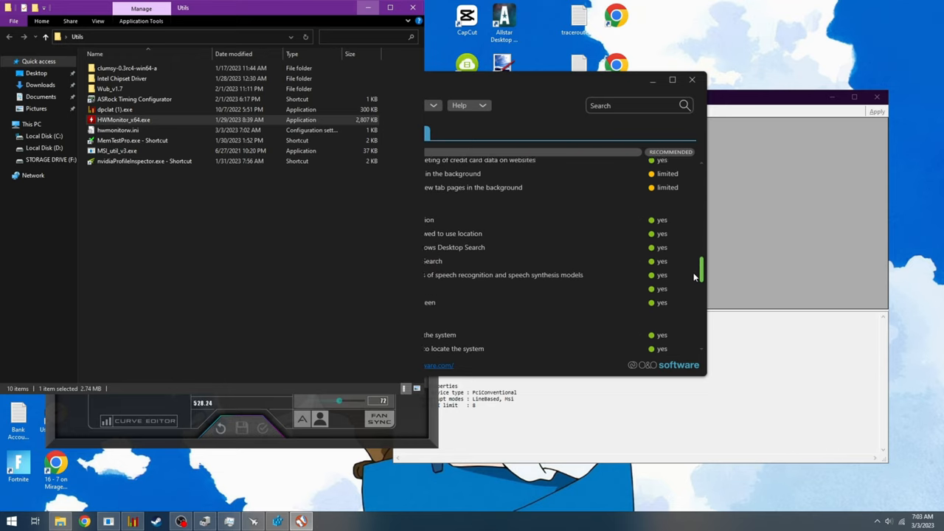
{"action": "scroll", "scroll_direction": "down", "scroll_amount": 3}
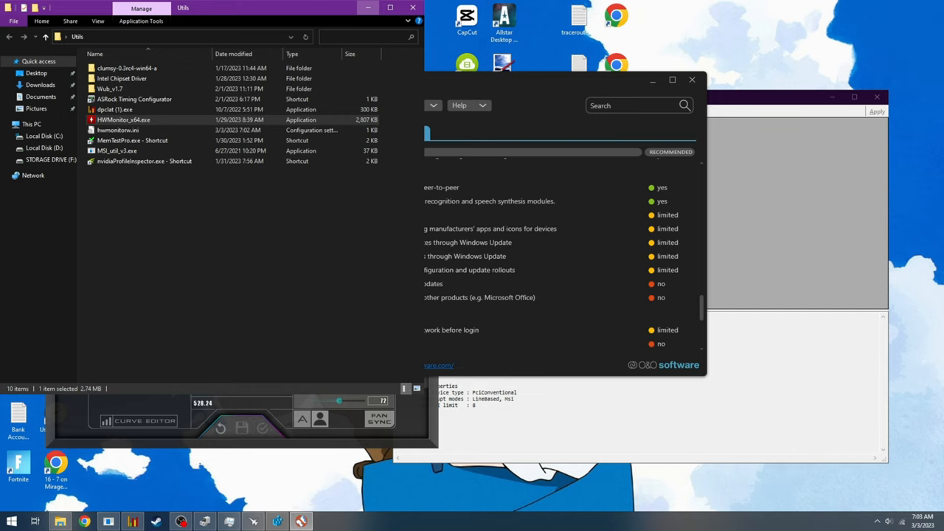
{"action": "scroll", "scroll_direction": "down", "scroll_amount": 3}
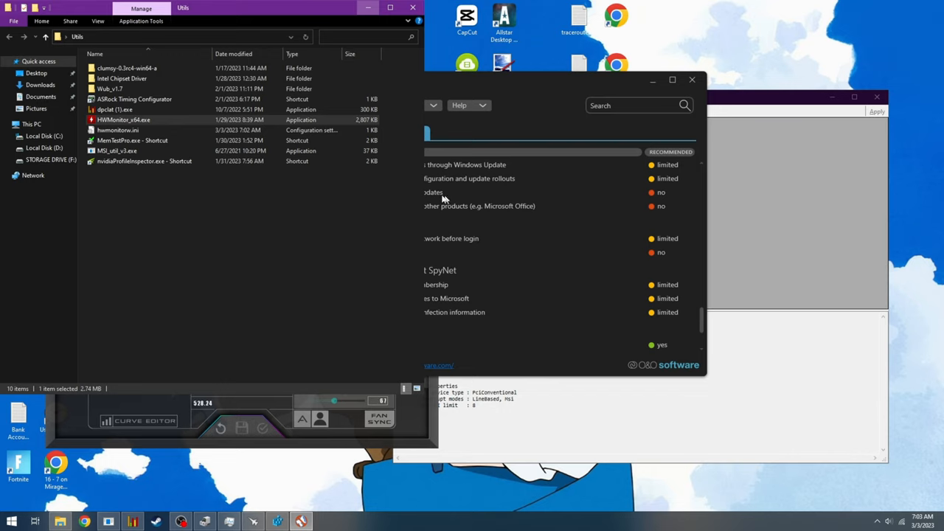
{"action": "mouse_move", "coordinate": [484, 205]}
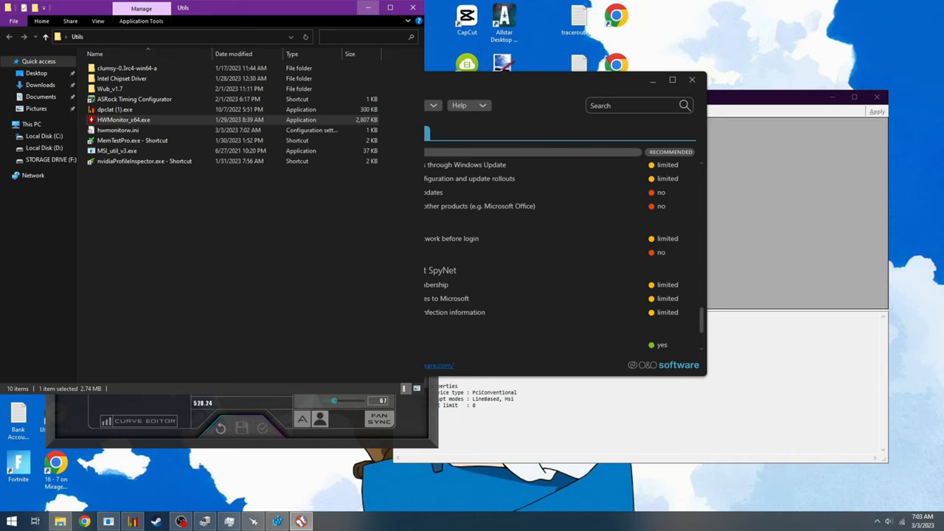
{"action": "scroll", "scroll_direction": "down", "scroll_amount": 3}
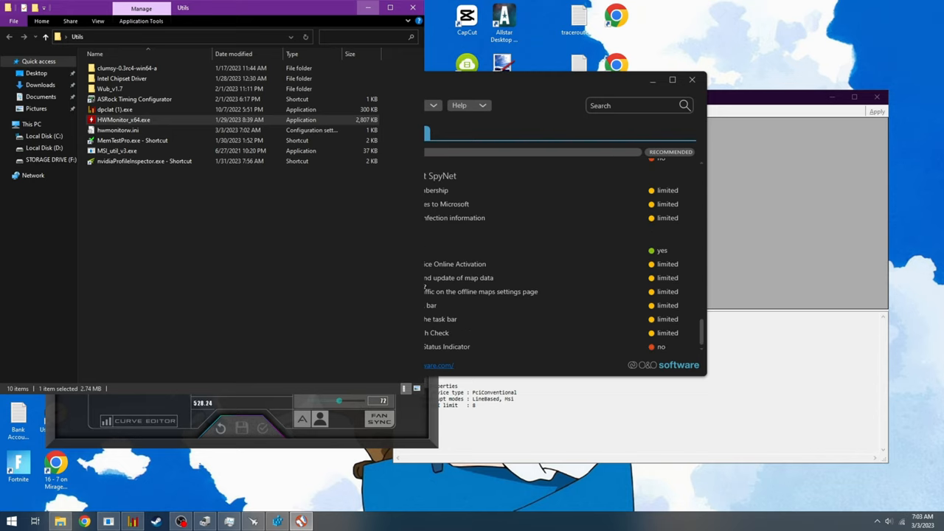
{"action": "scroll", "scroll_direction": "down", "scroll_amount": 3}
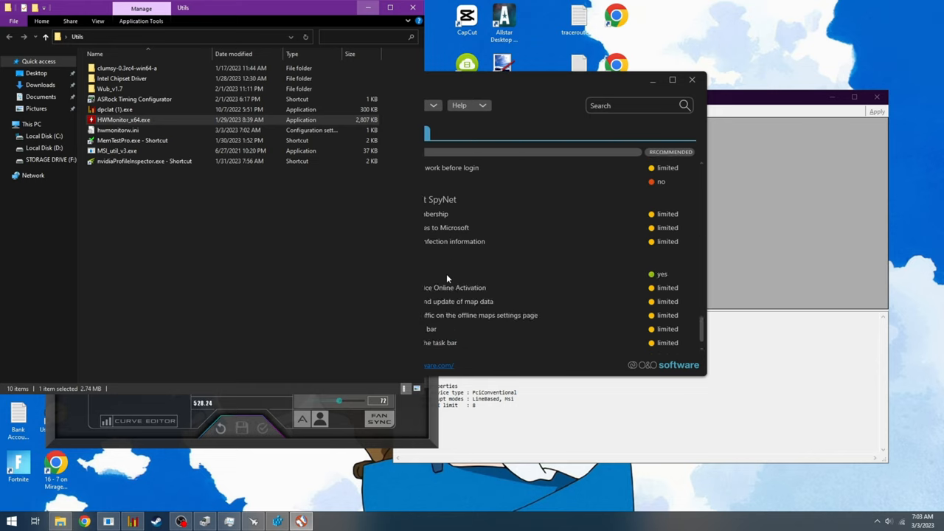
{"action": "scroll", "scroll_direction": "down", "scroll_amount": 3}
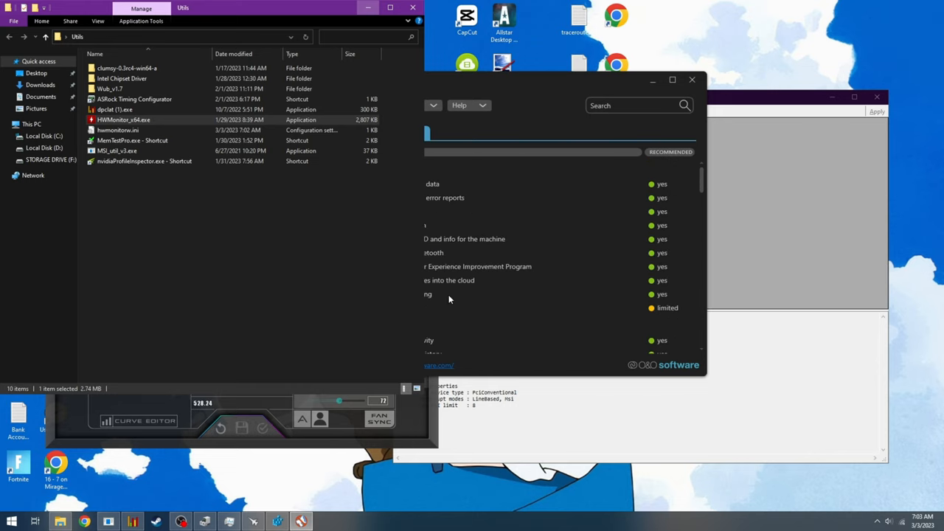
{"action": "mouse_move", "coordinate": [579, 215]}
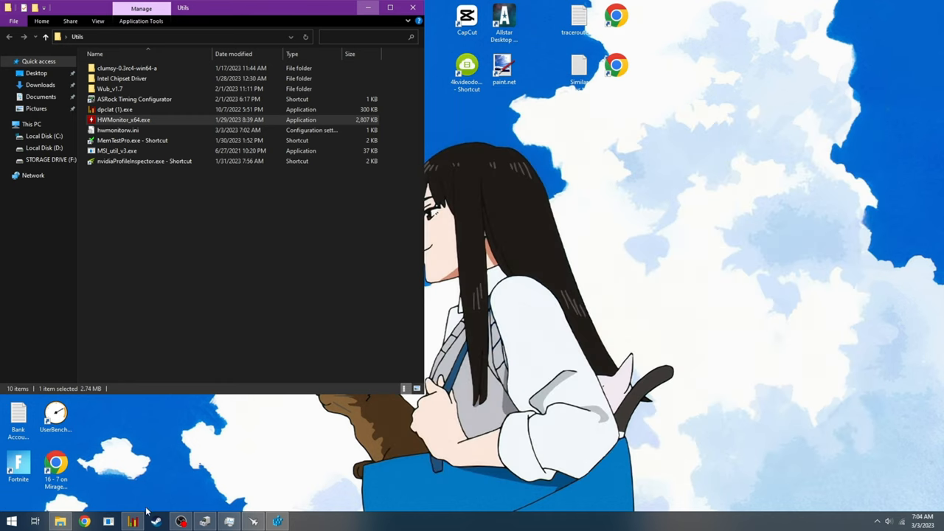
{"action": "right_click", "coordinate": [228, 522]}
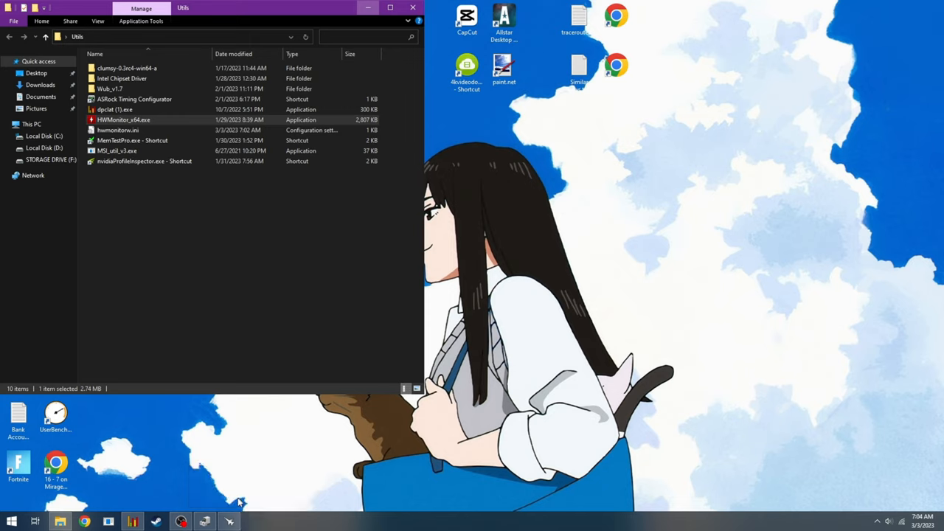
{"action": "left_click", "coordinate": [11, 522]}
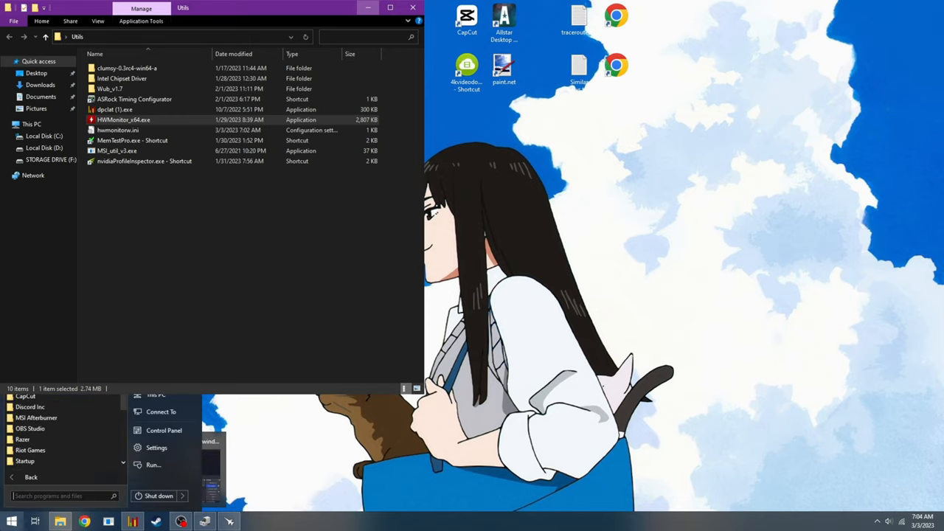
{"action": "left_click", "coordinate": [286, 487]}
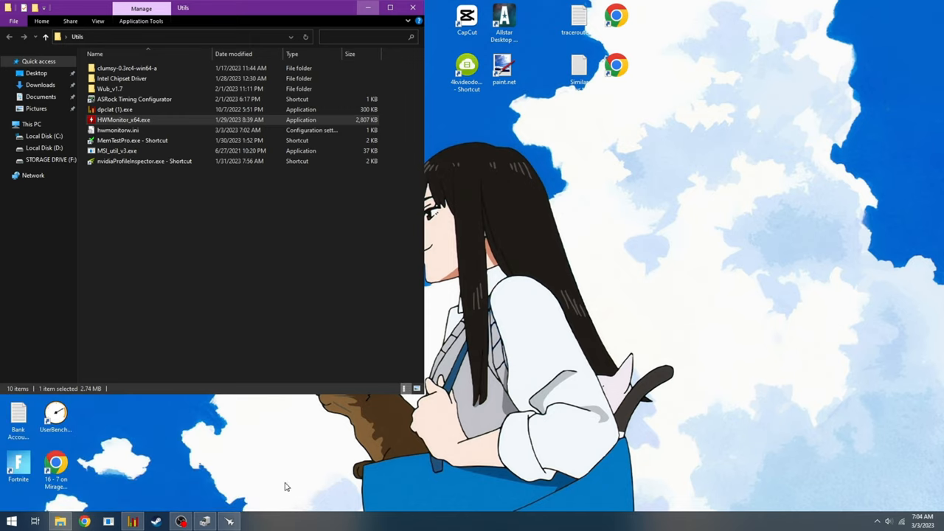
{"action": "left_click", "coordinate": [180, 522]}
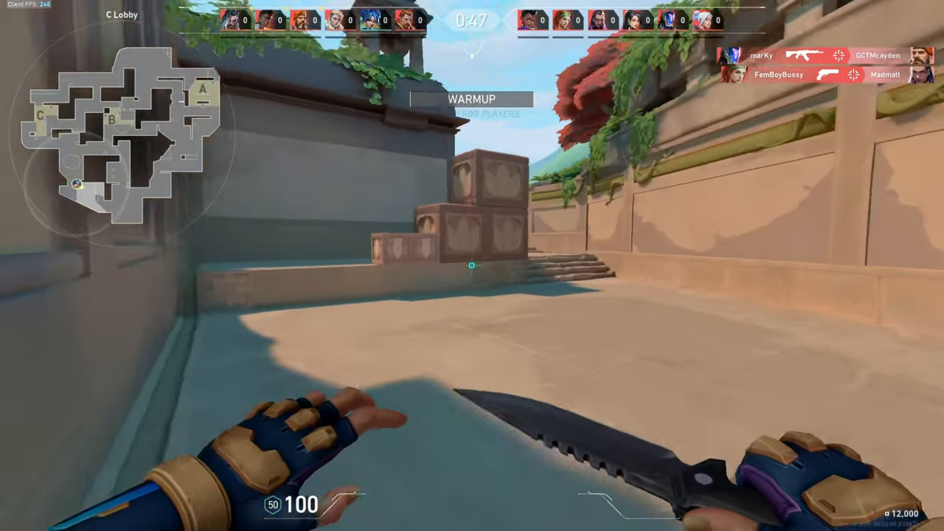
{"action": "mouse_move", "coordinate": [472, 266]}
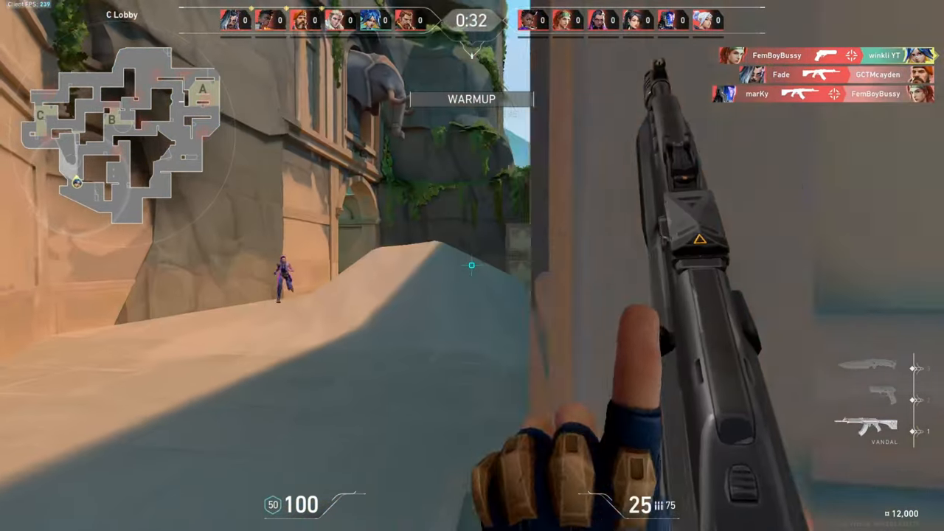
Shoot at an opponent with the Vandal during the deathmatch warmup
{"action": "left_click", "coordinate": [472, 265]}
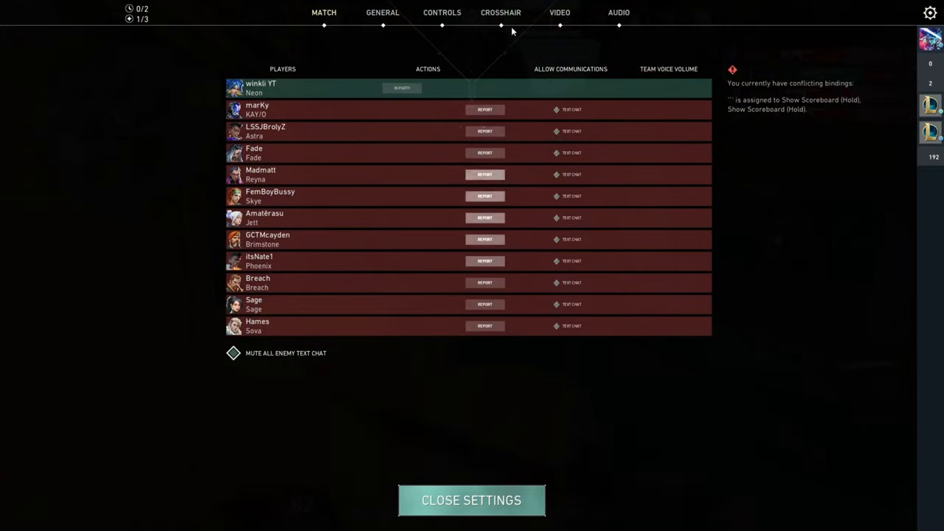
Close Settings and resume play as the deathmatch starts near B Site
{"action": "left_click", "coordinate": [472, 500]}
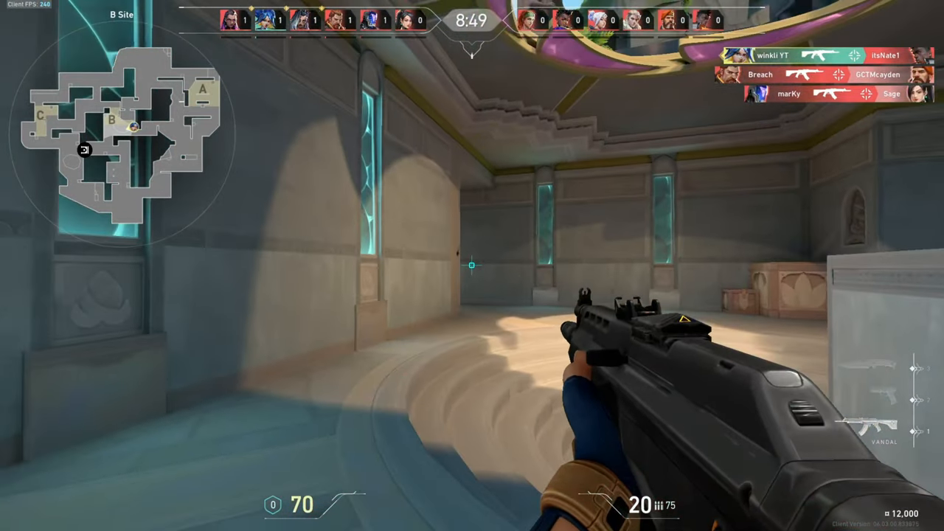
Shoot three opponents with the Vandal and check the scoreboard standings
{"action": "left_click", "coordinate": [473, 265]}
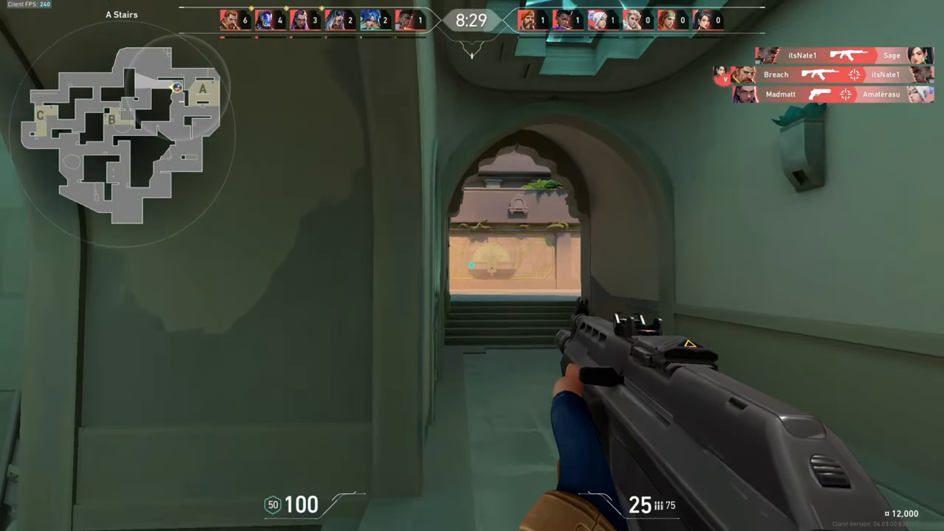
{"action": "mouse_move", "coordinate": [472, 266]}
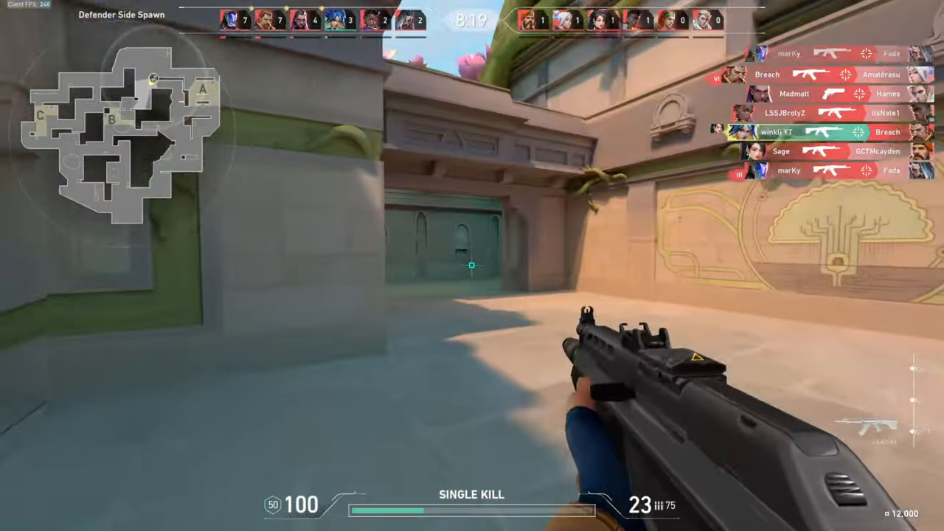
{"action": "left_click", "coordinate": [471, 266]}
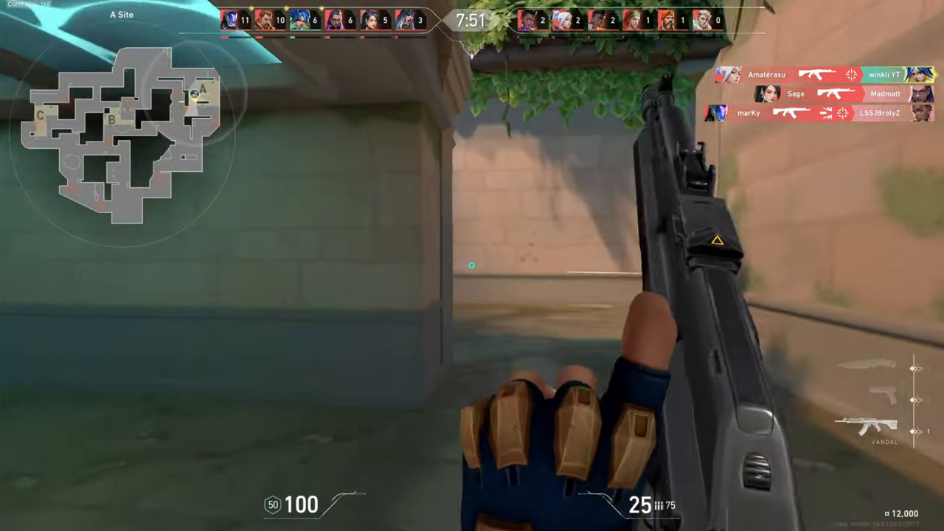
{"action": "left_click", "coordinate": [472, 266]}
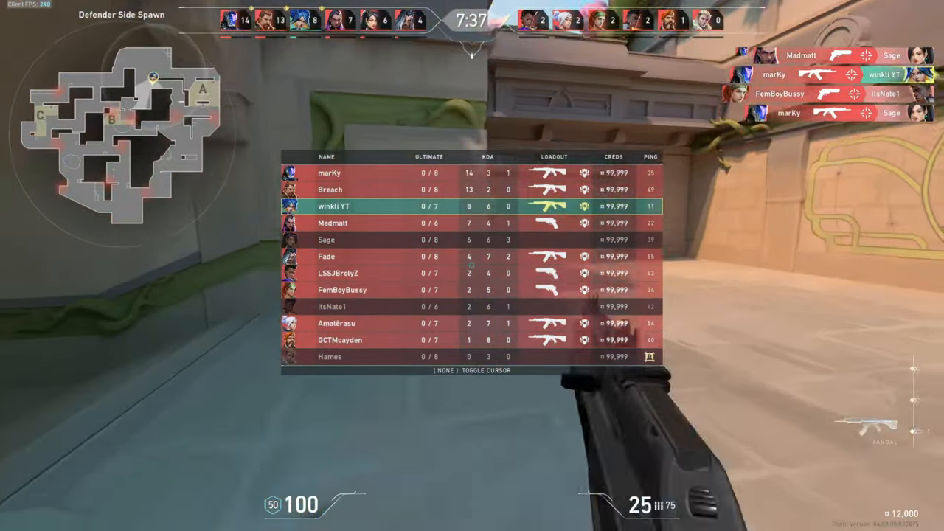
{"action": "key", "text": "tab"}
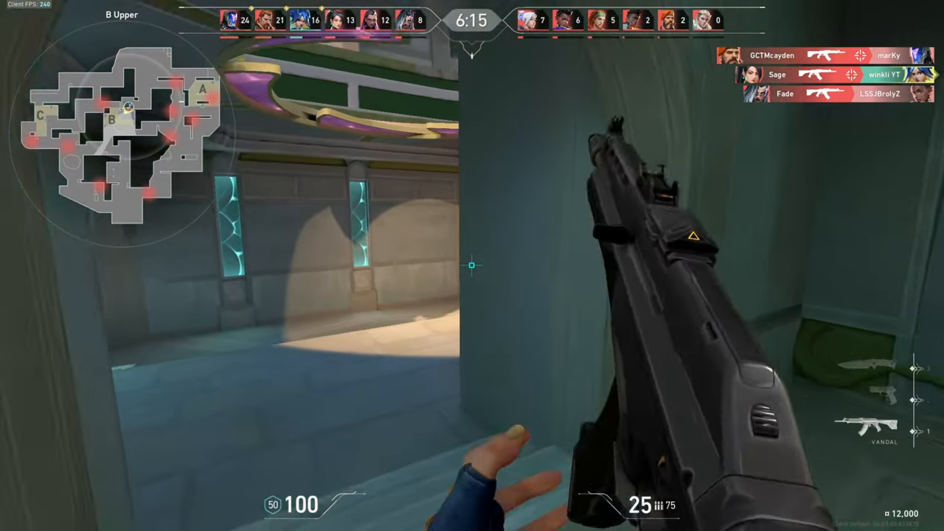
Eliminate several more opponents near C Link with the rifle
{"action": "left_click", "coordinate": [472, 265]}
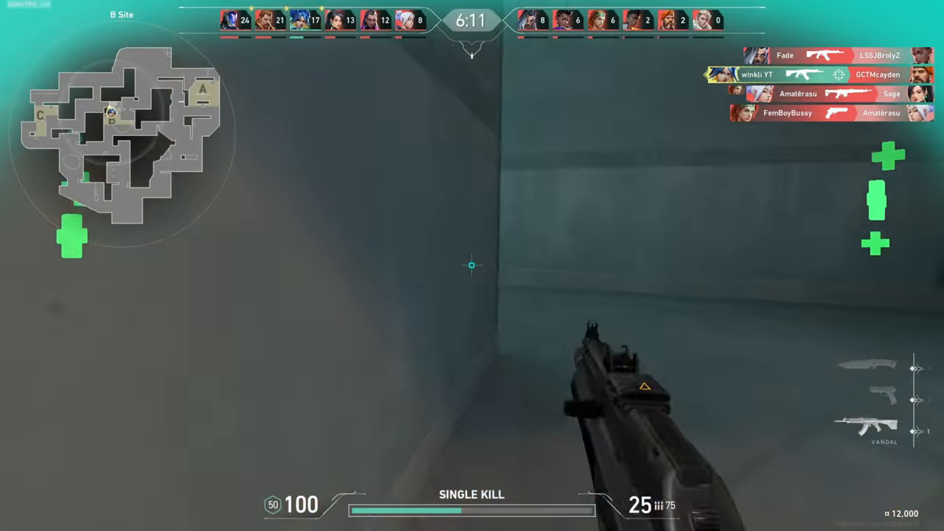
{"action": "left_click", "coordinate": [472, 266]}
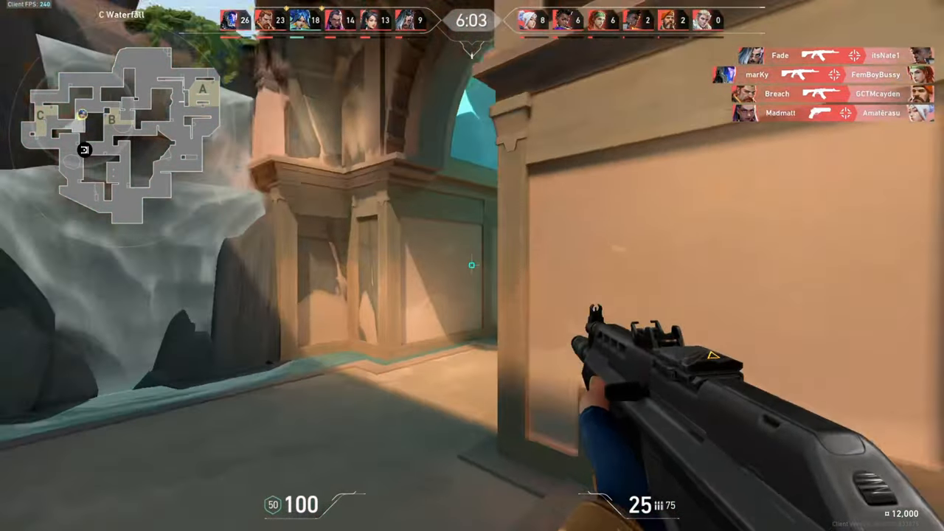
{"action": "left_click", "coordinate": [473, 266]}
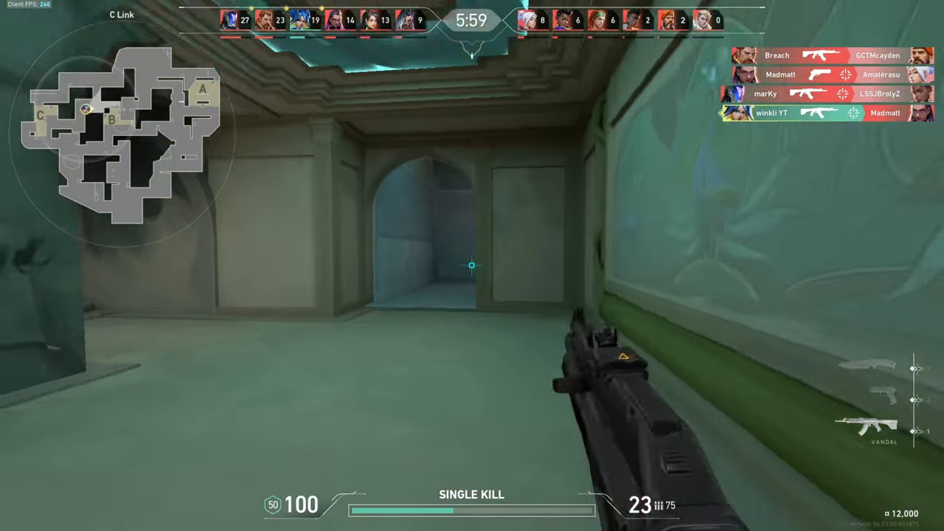
Score a double kill near C Main and a headshot kill around C Waterfall
{"action": "left_click", "coordinate": [472, 266]}
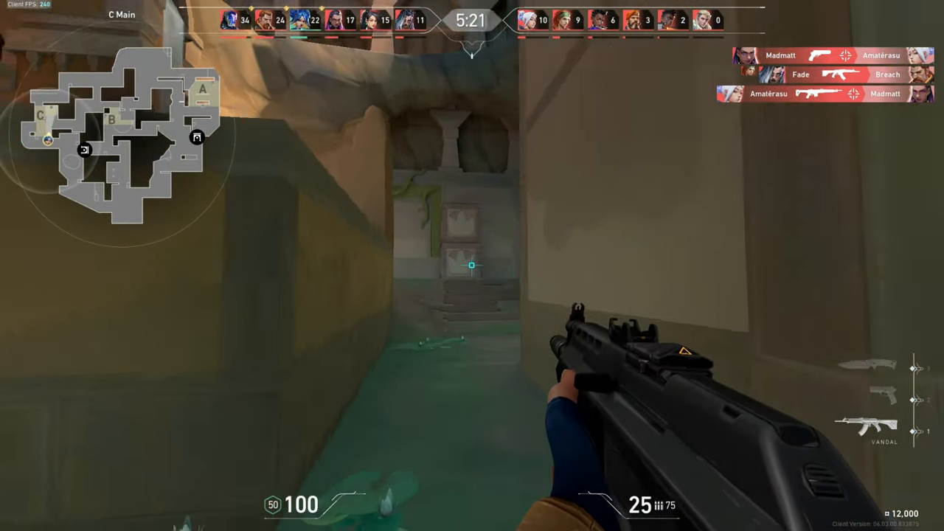
{"action": "left_click", "coordinate": [472, 266]}
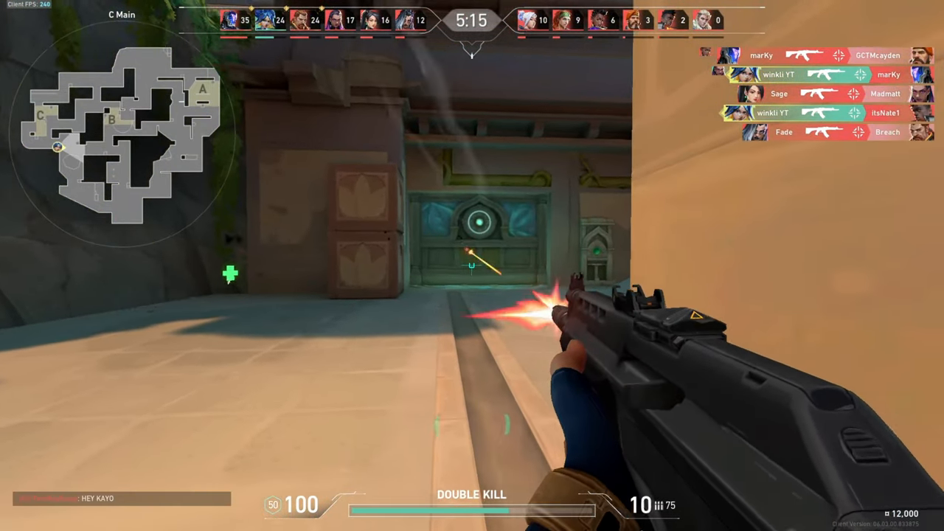
{"action": "left_click", "coordinate": [473, 265]}
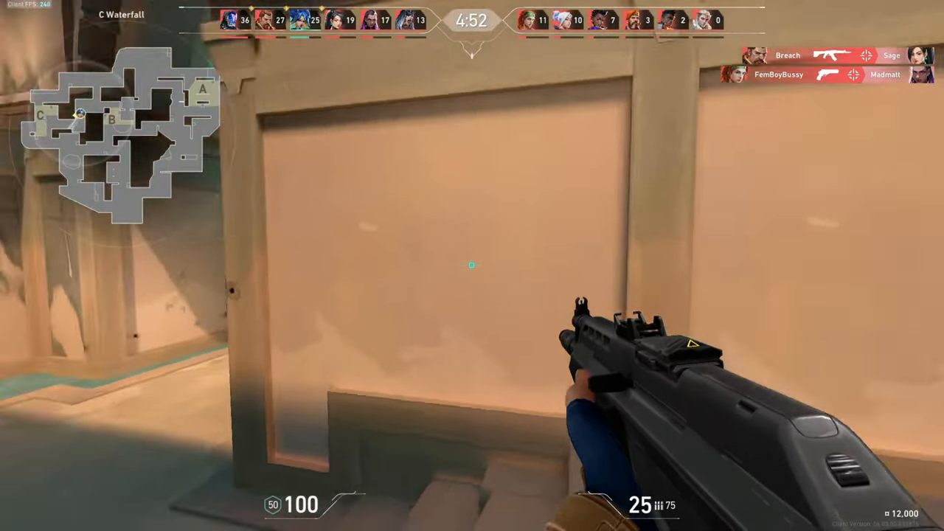
{"action": "left_click", "coordinate": [473, 266]}
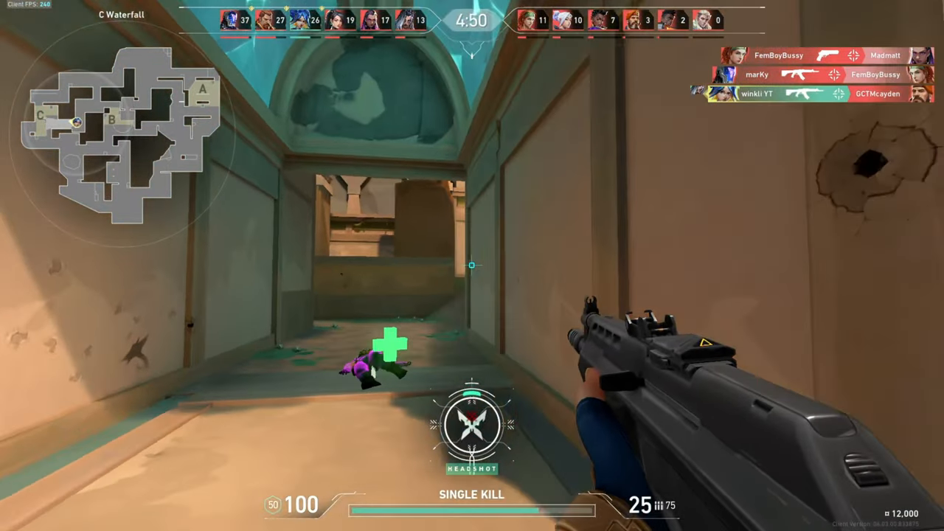
{"action": "left_click", "coordinate": [472, 266]}
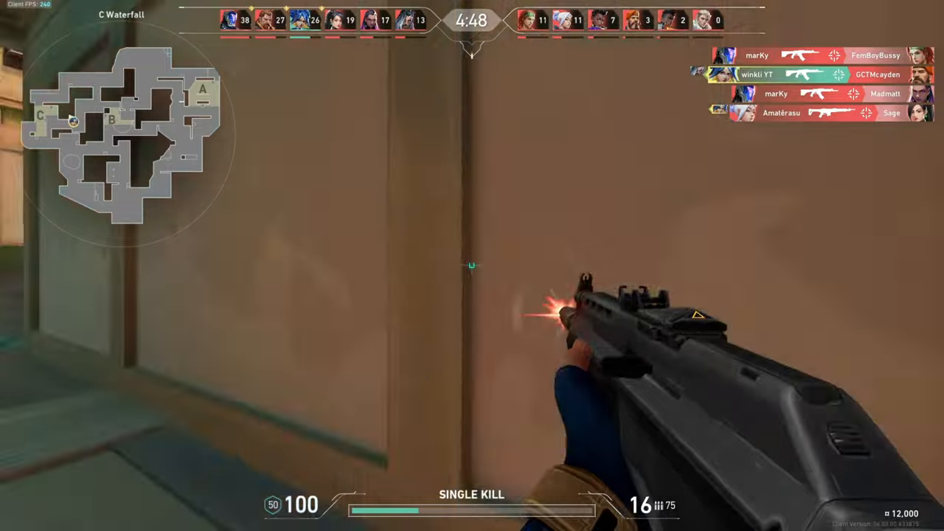